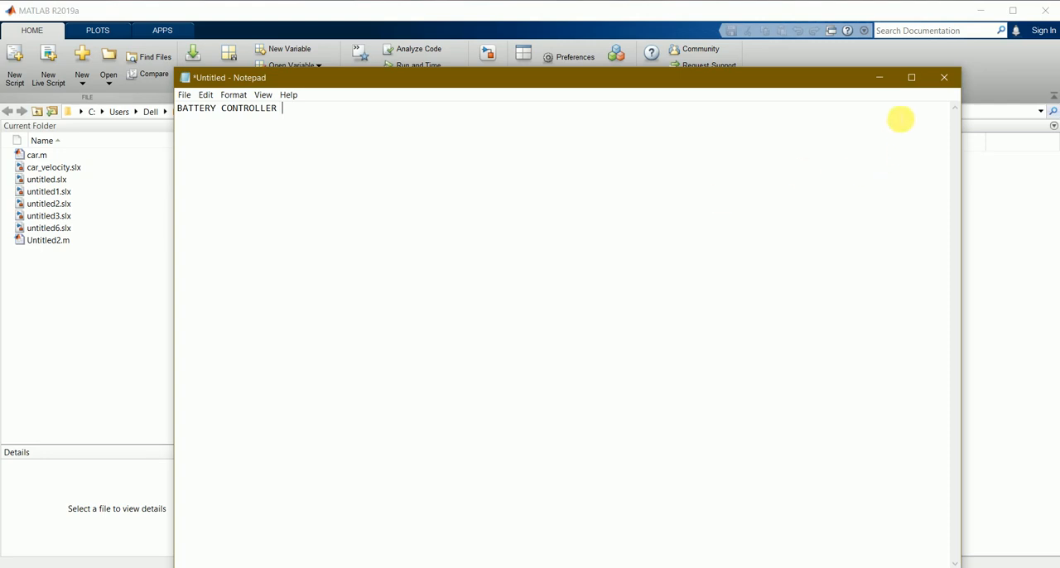
# Close the Notepad note reading 'BATTERY CONTROLLER' to reveal the MATLAB desktop
pyautogui.click(941, 76)
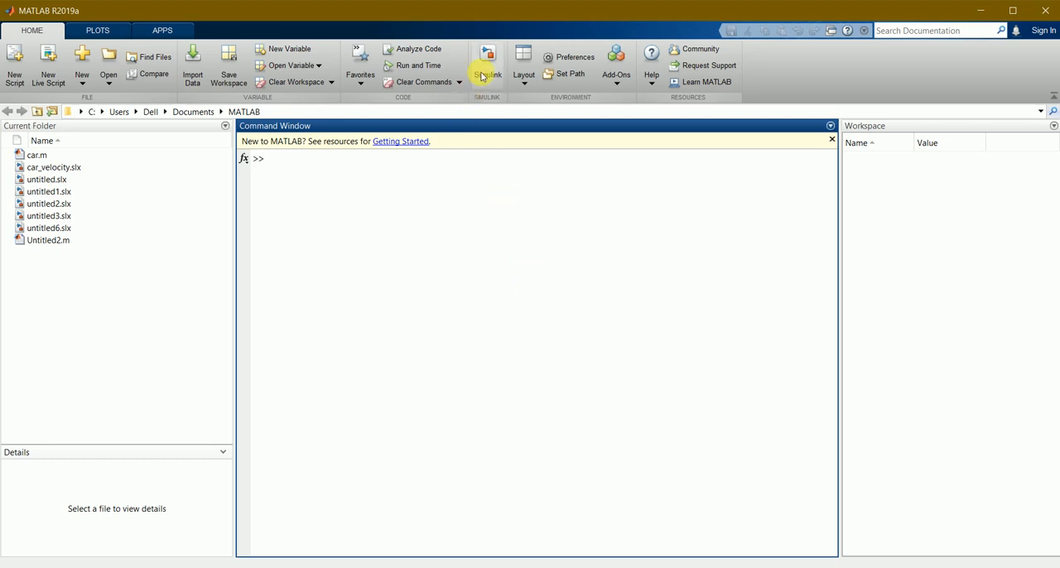
# Create a blank Simulink model from the start page and maximize its window
pyautogui.click(483, 58)
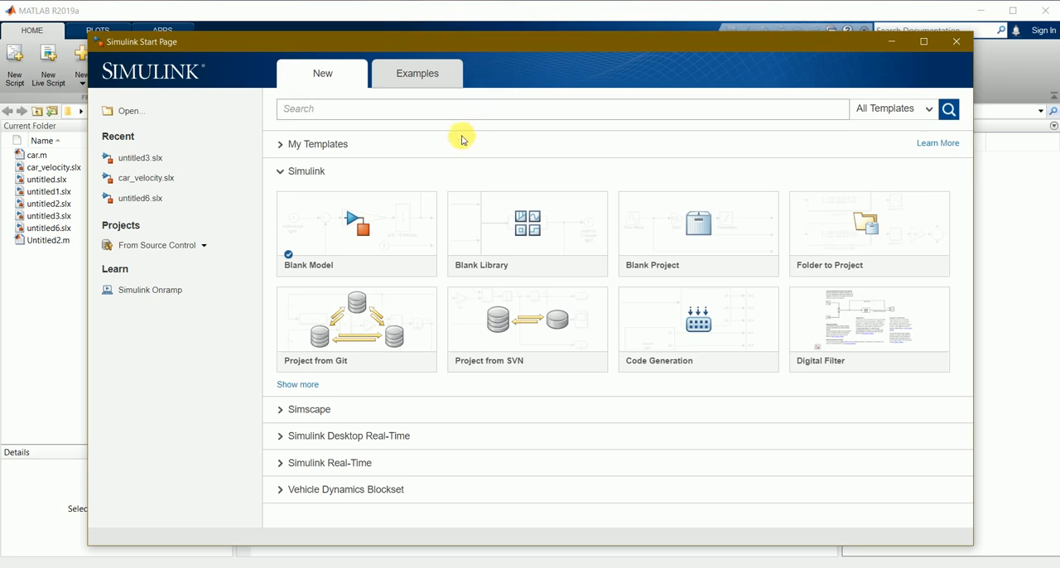
pyautogui.moveTo(367, 238)
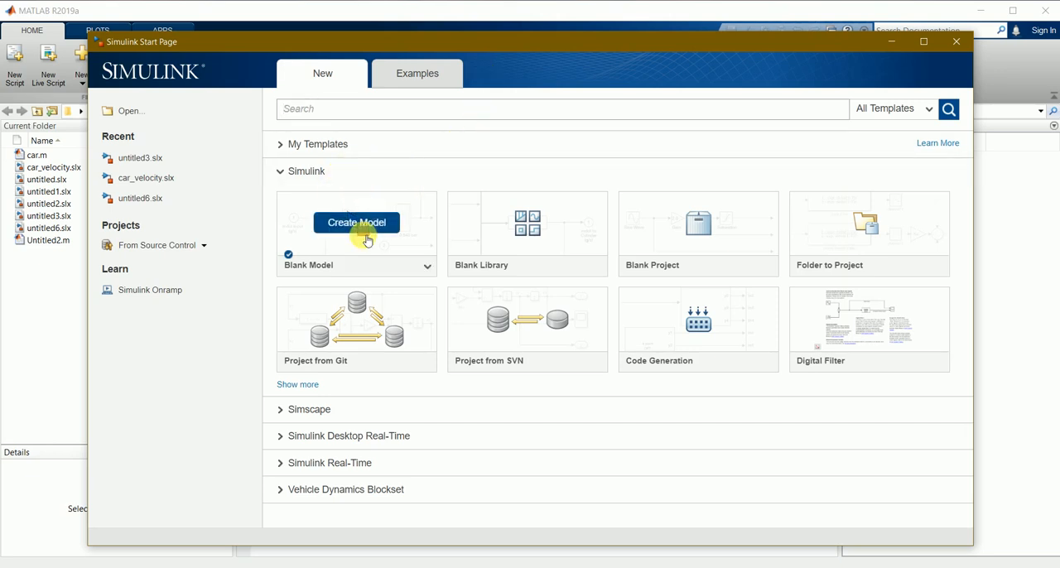
pyautogui.click(356, 222)
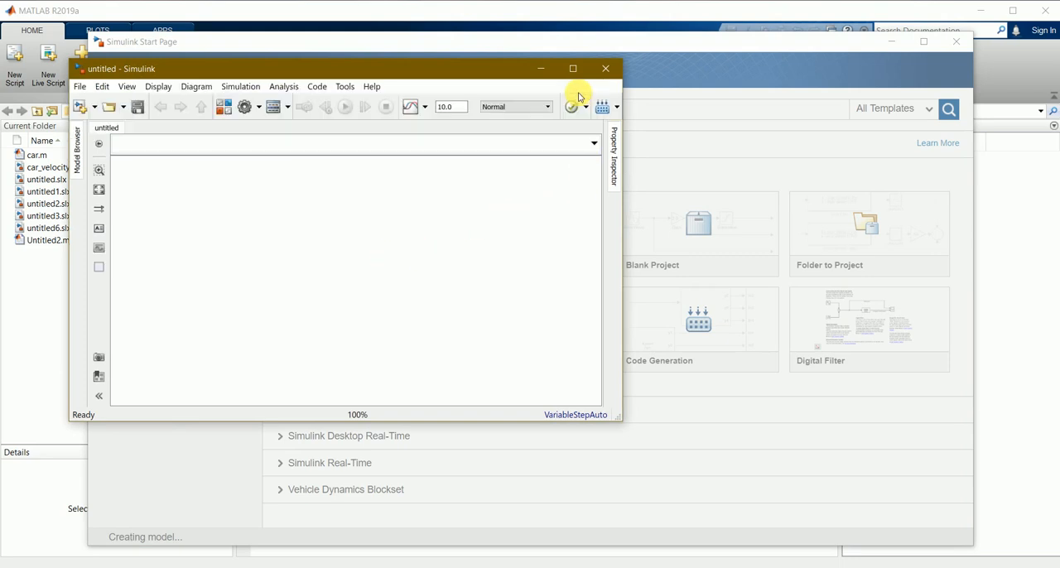
pyautogui.click(572, 68)
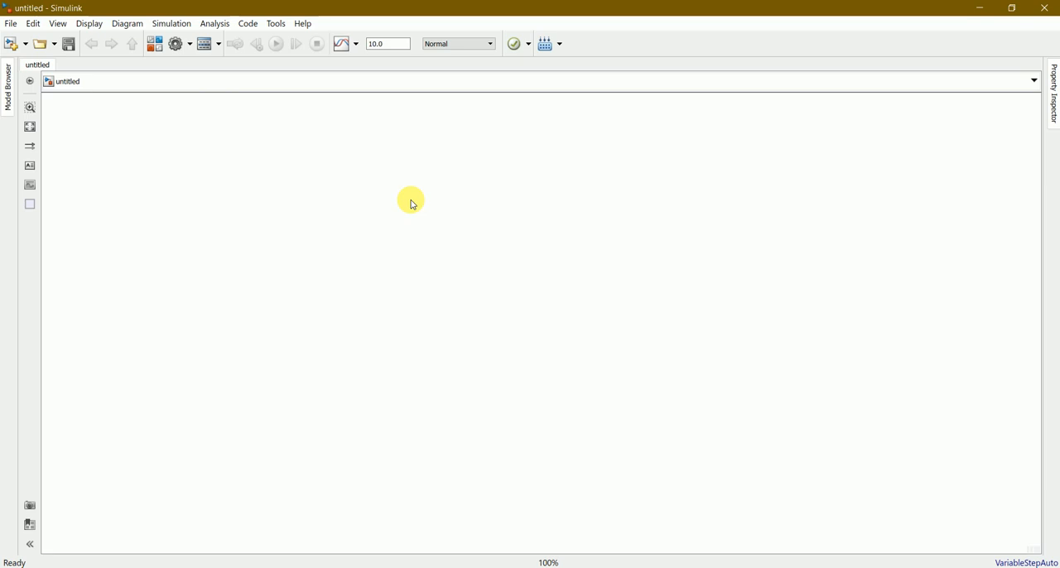
pyautogui.moveTo(280, 136)
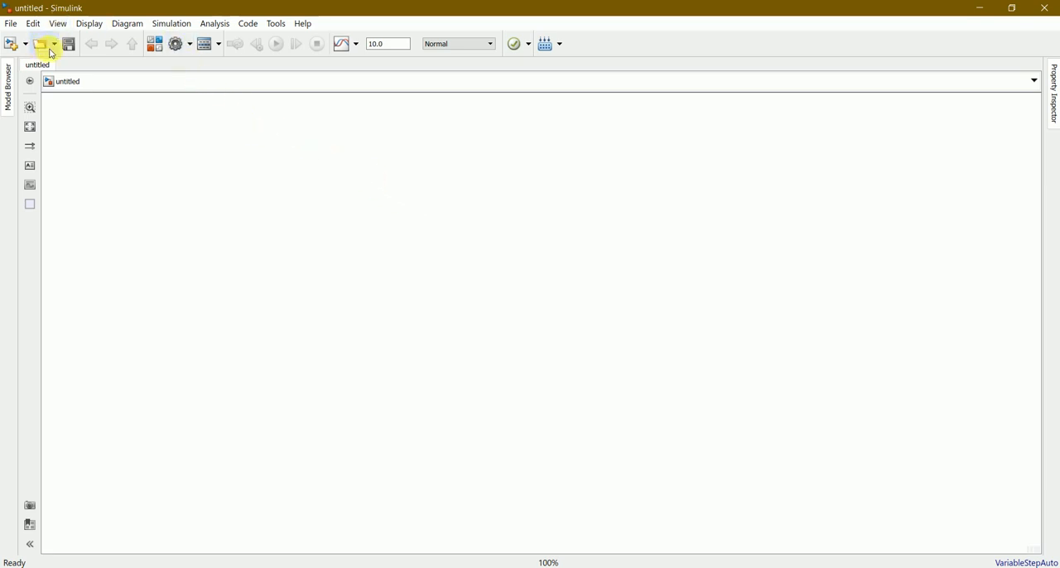
# Open the saved model untitled3.slx from the MATLAB folder
pyautogui.click(53, 45)
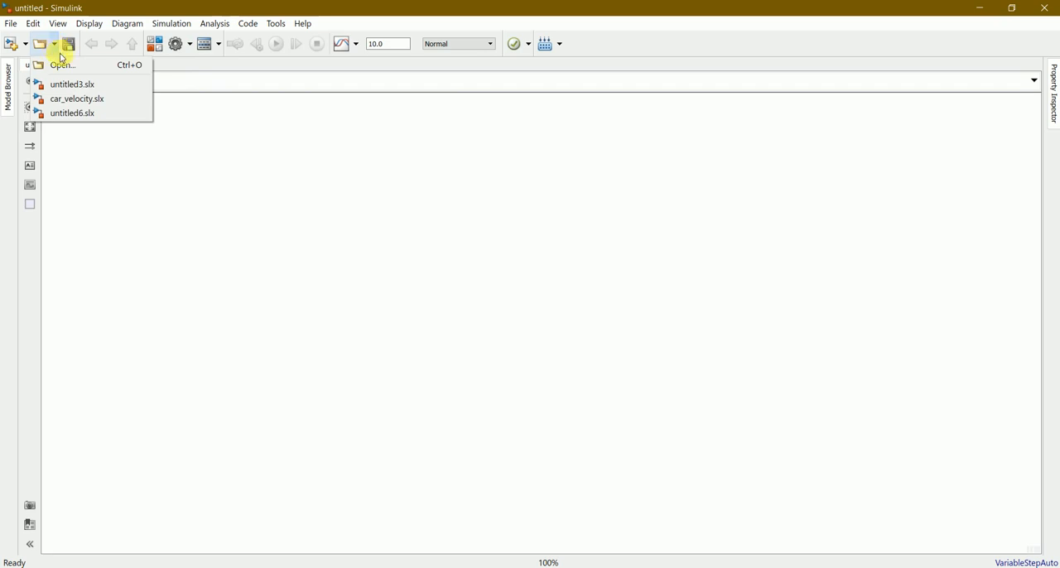
pyautogui.click(63, 62)
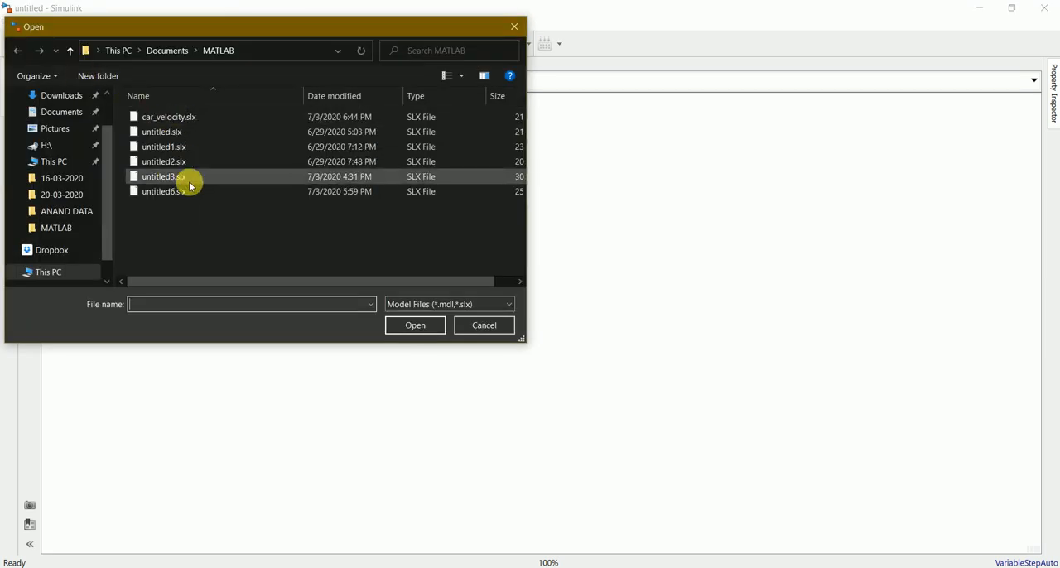
pyautogui.click(164, 176)
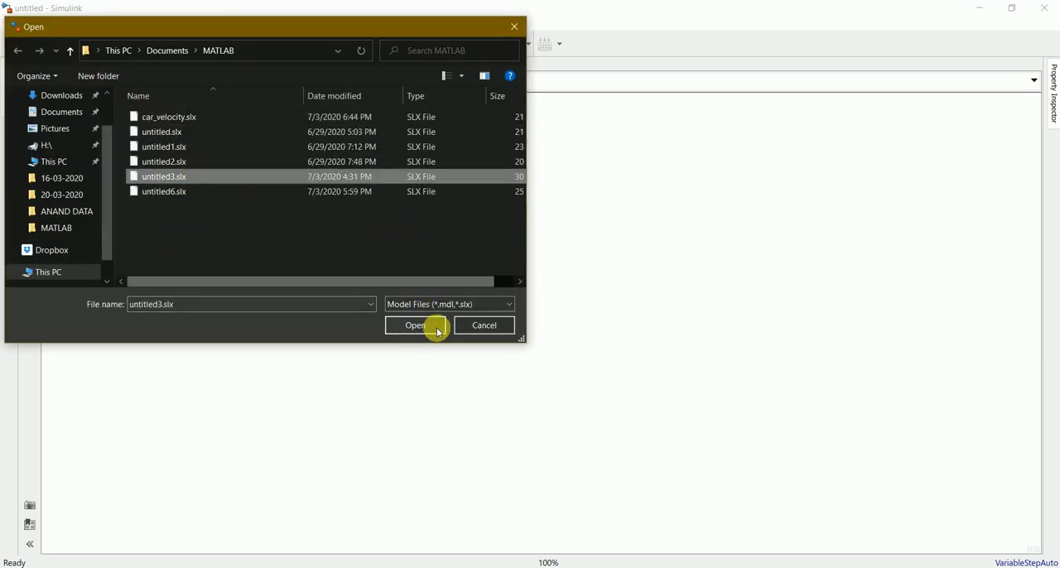
pyautogui.click(411, 325)
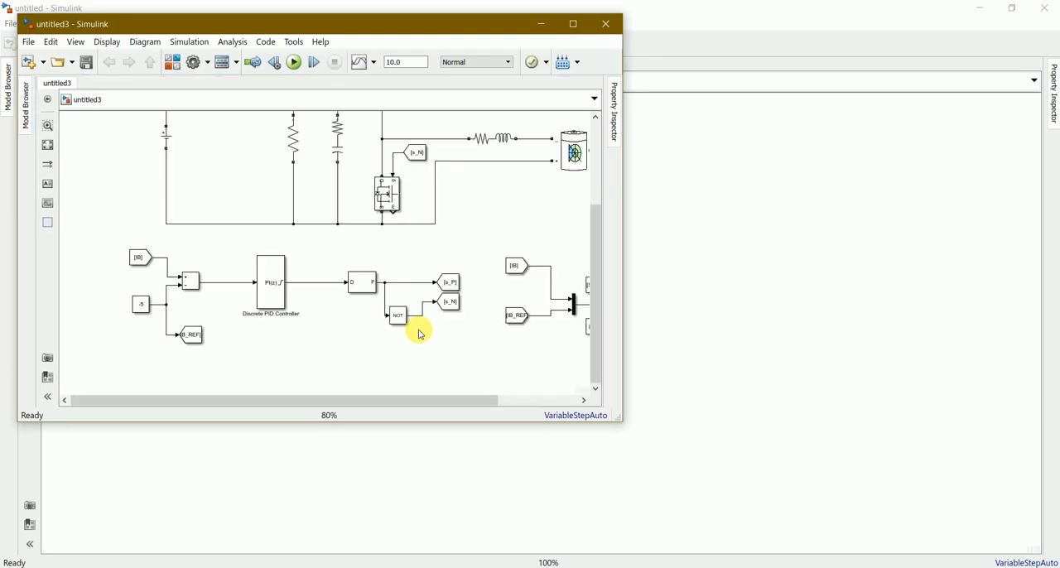
pyautogui.moveTo(495, 170)
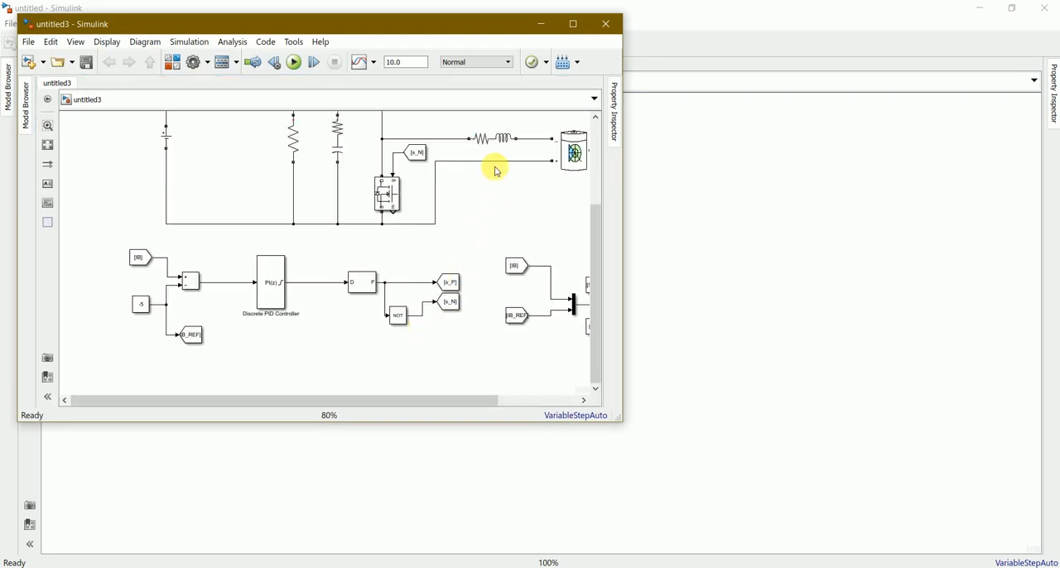
# Maximize the untitled3 window and inspect the Scope block's SOC and voltage inputs
pyautogui.click(573, 22)
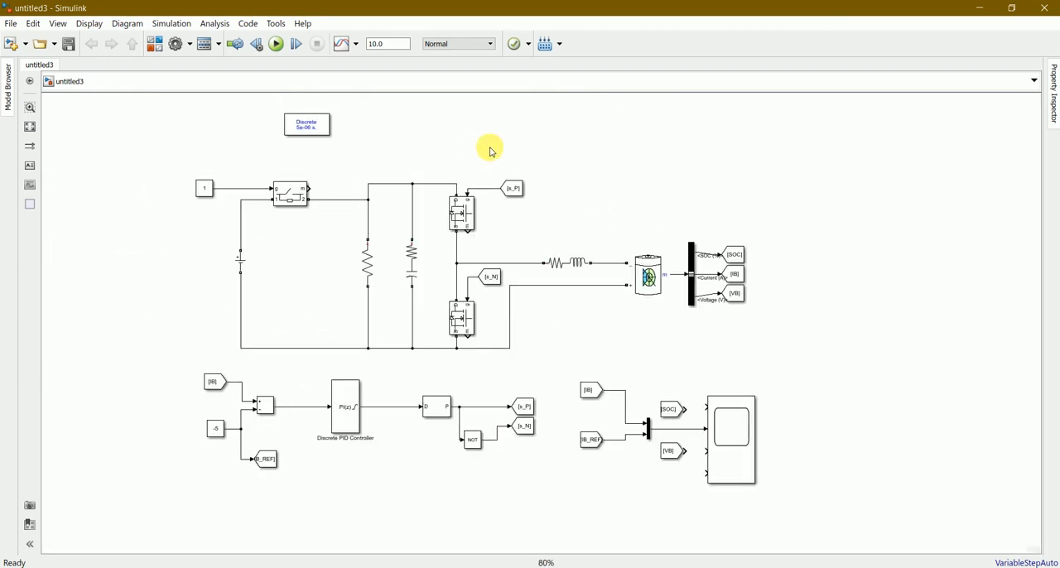
pyautogui.moveTo(354, 209)
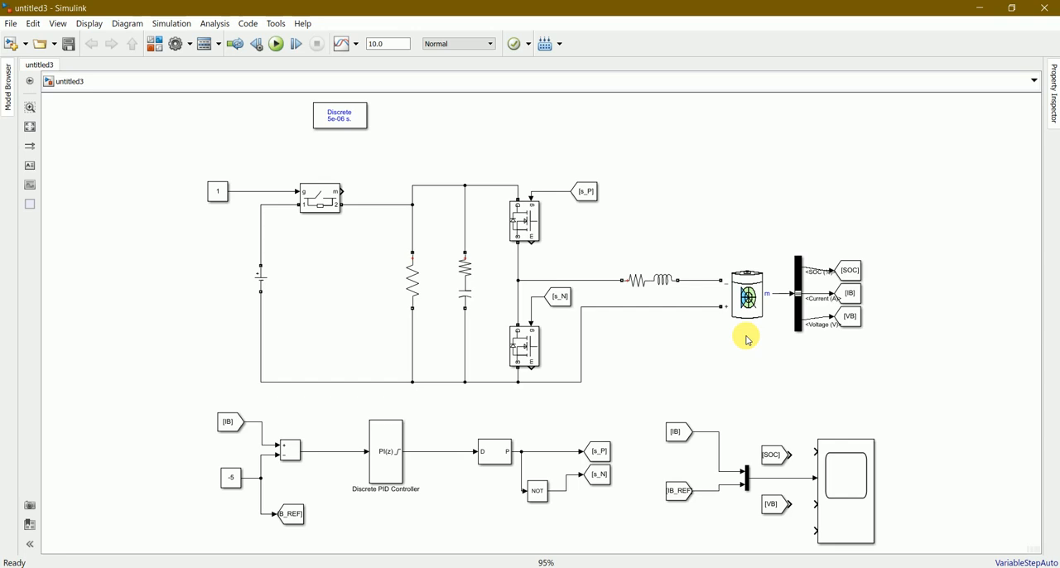
pyautogui.moveTo(744, 408)
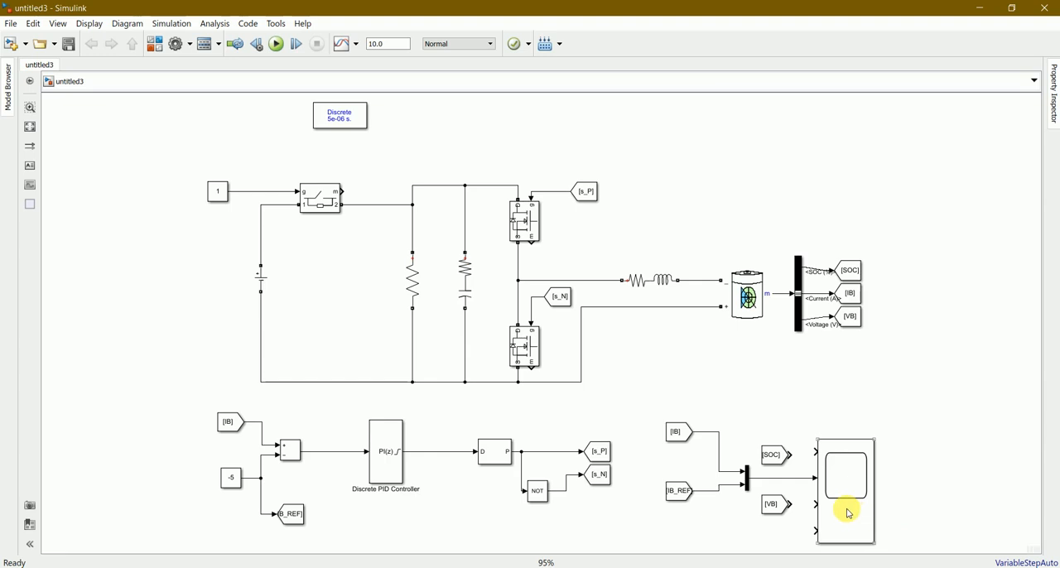
pyautogui.moveTo(887, 507)
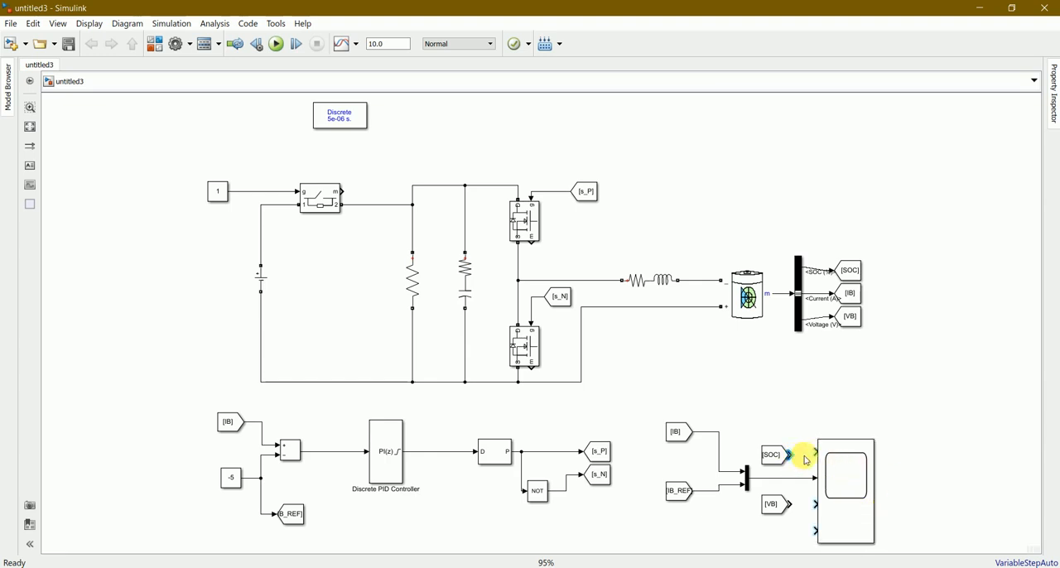
pyautogui.click(772, 454)
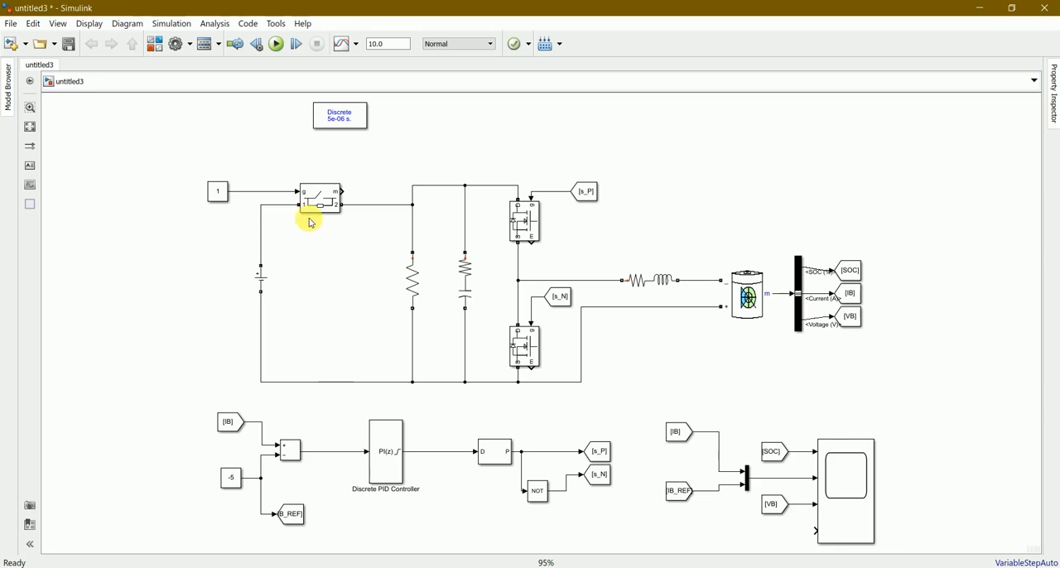
pyautogui.moveTo(606, 203)
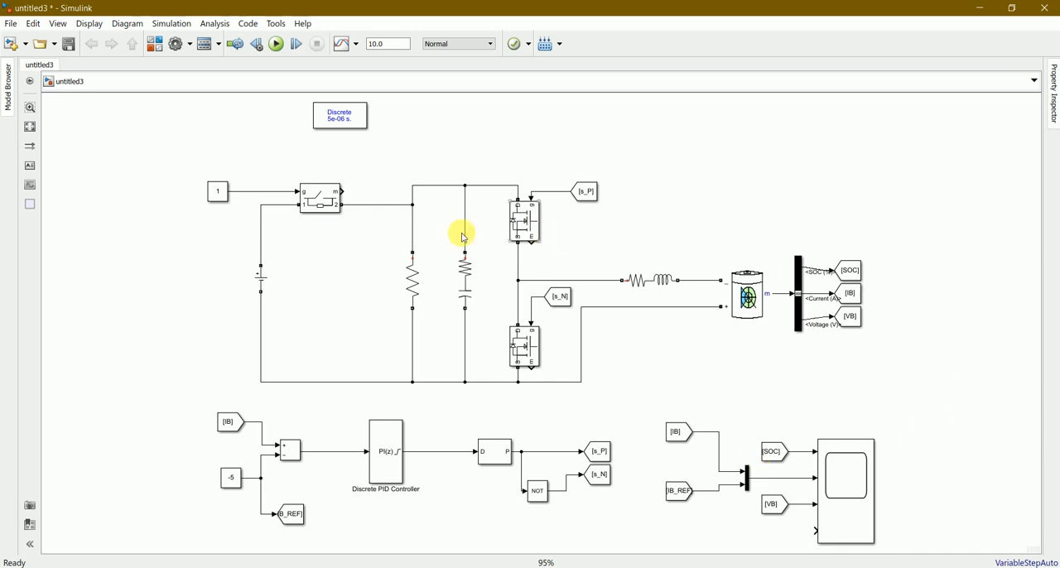
pyautogui.click(319, 201)
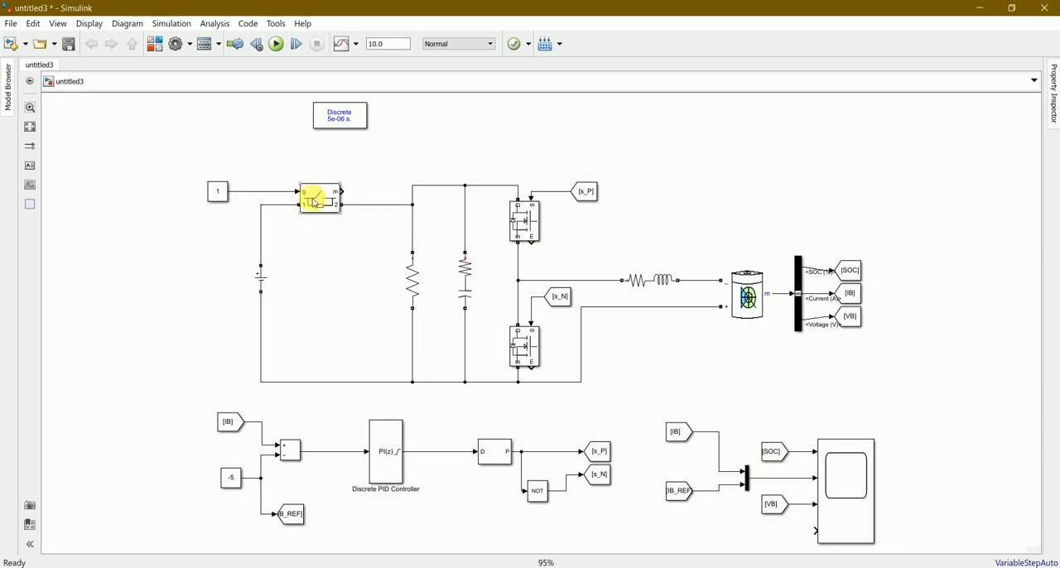
pyautogui.doubleClick(318, 197)
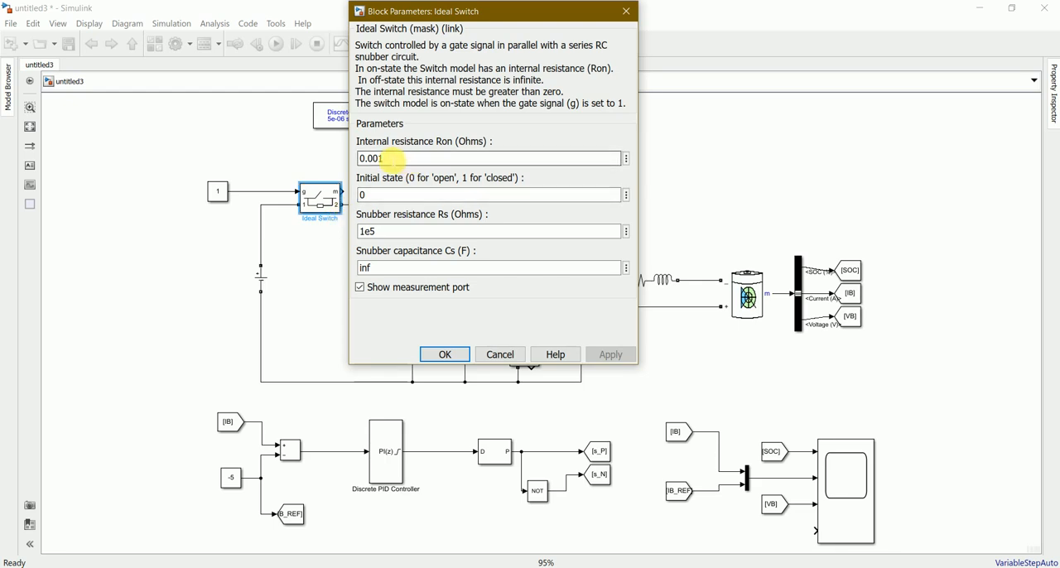
pyautogui.moveTo(424, 193)
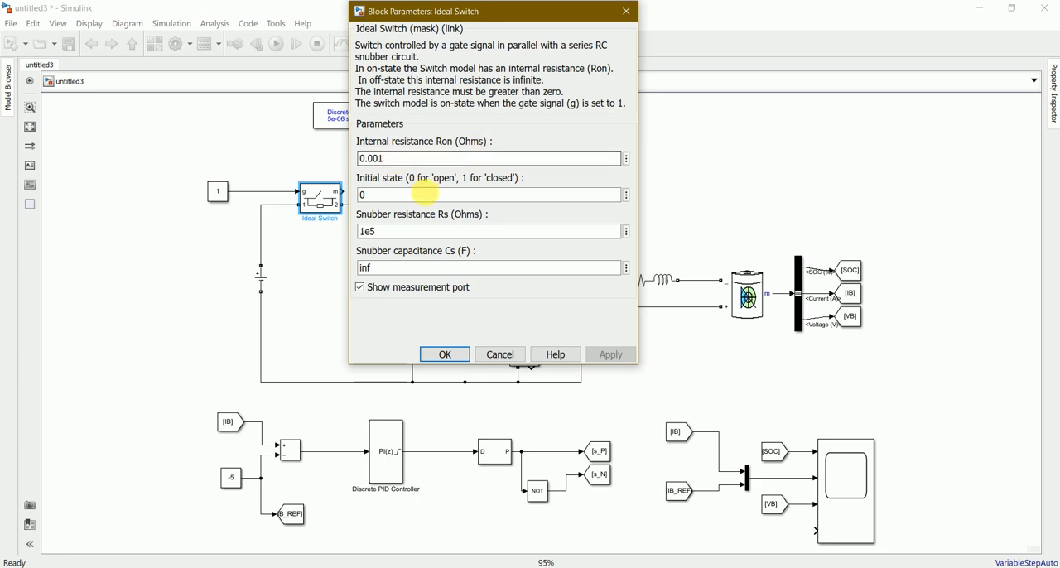
pyautogui.click(444, 354)
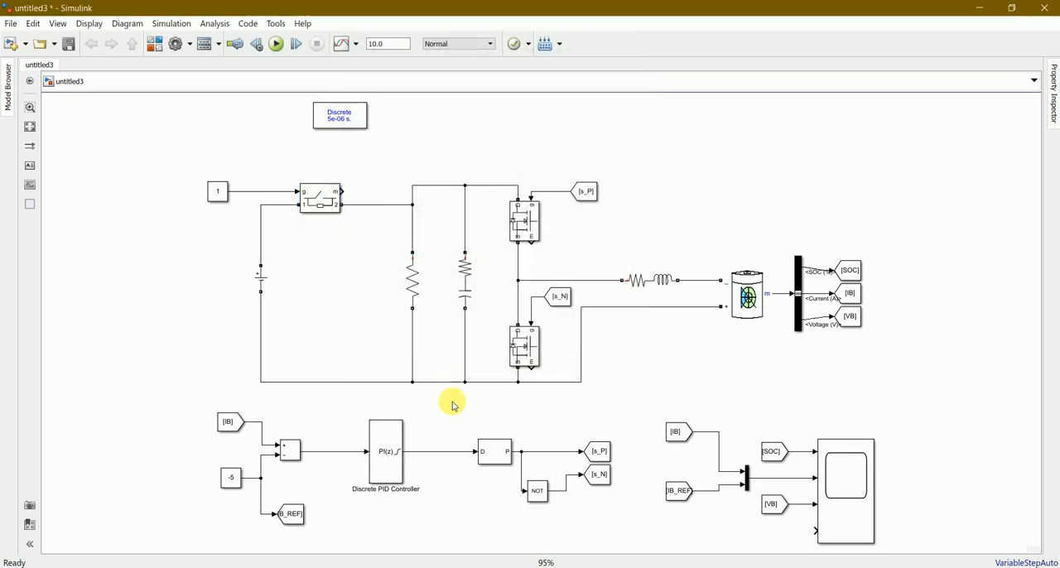
pyautogui.doubleClick(747, 295)
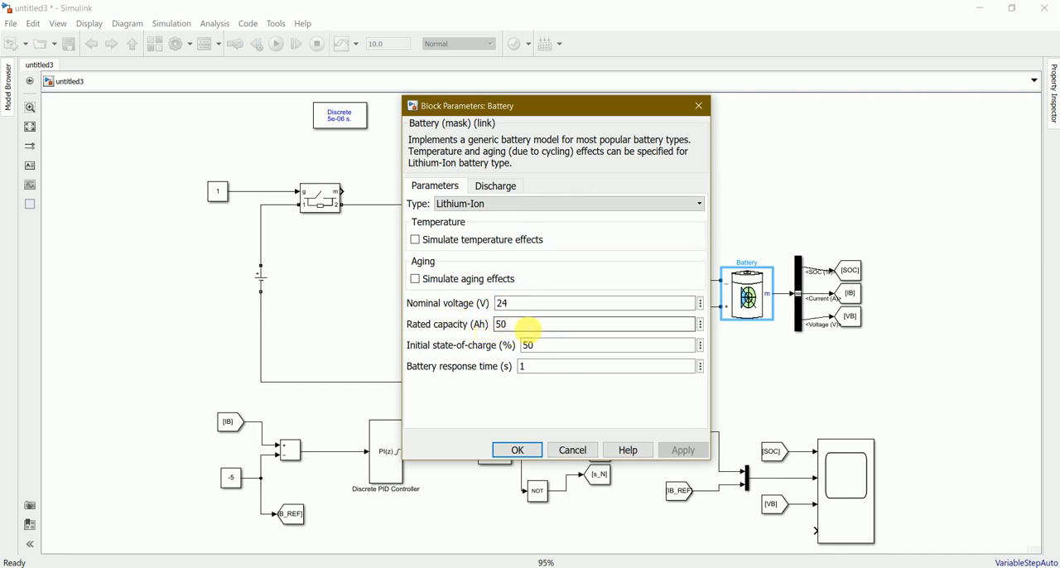
pyautogui.moveTo(461, 367)
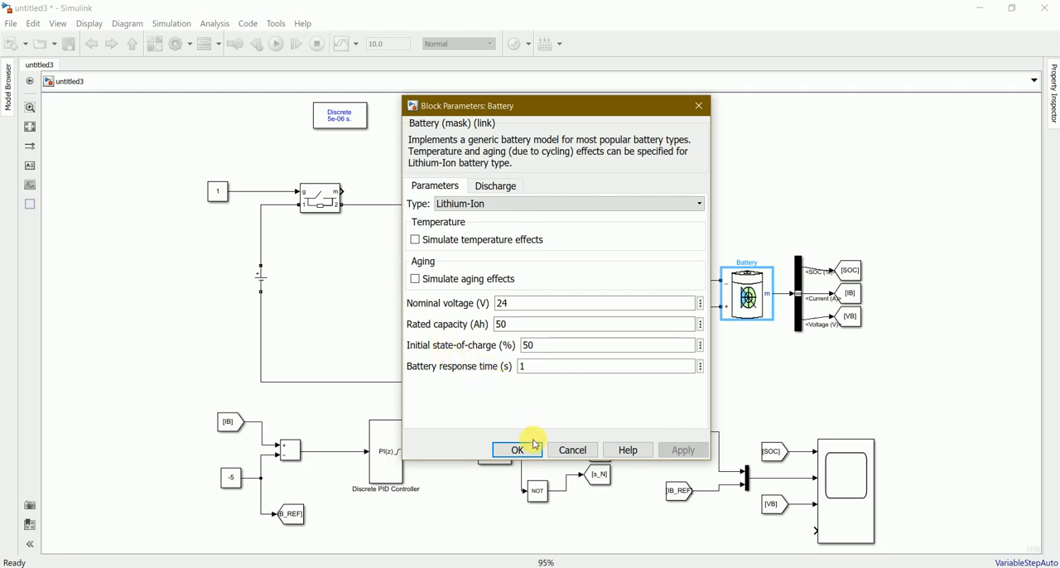
pyautogui.moveTo(826, 285)
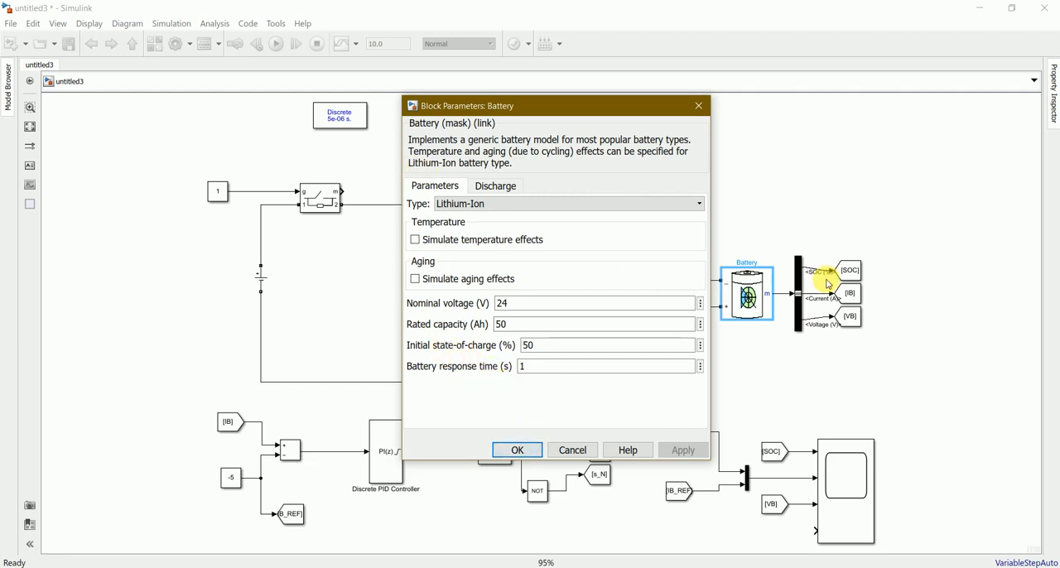
pyautogui.click(517, 449)
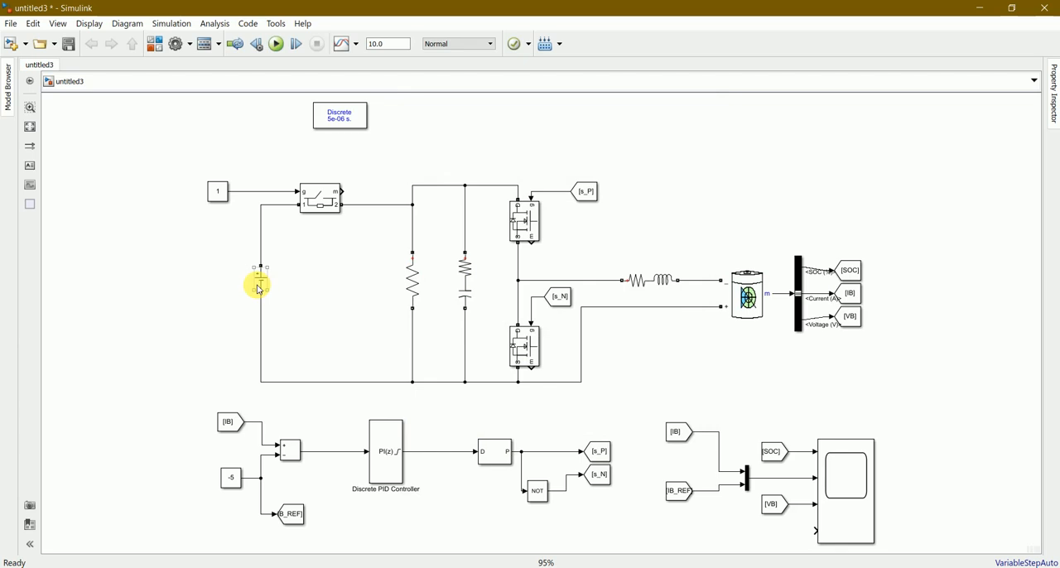
pyautogui.click(465, 279)
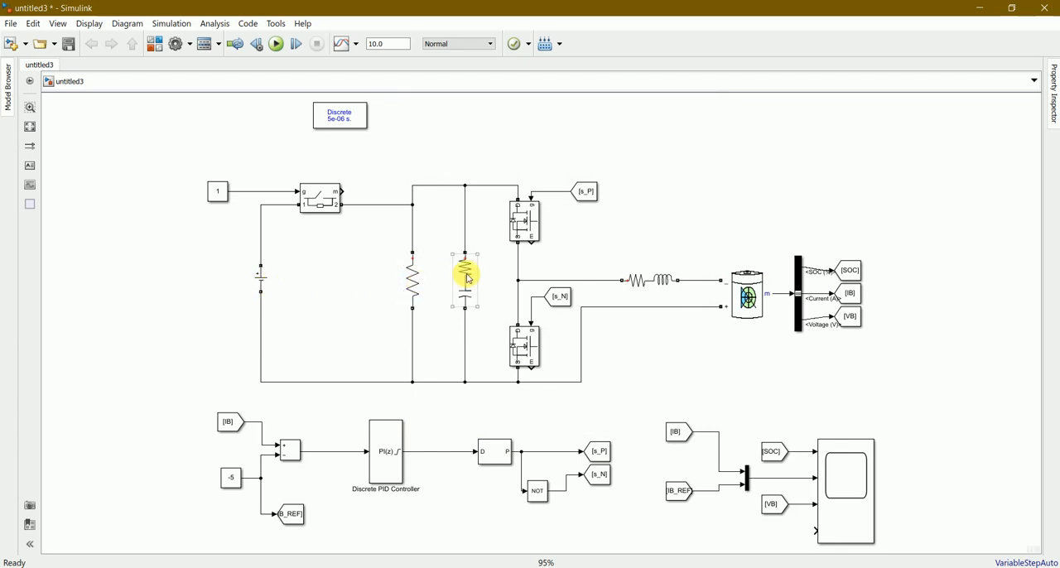
pyautogui.doubleClick(466, 280)
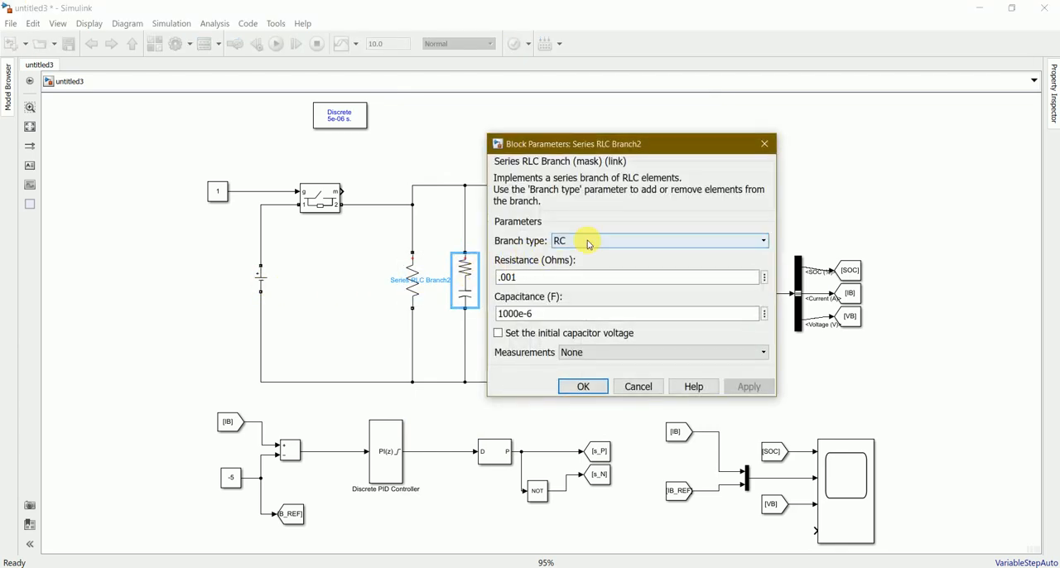
pyautogui.click(582, 386)
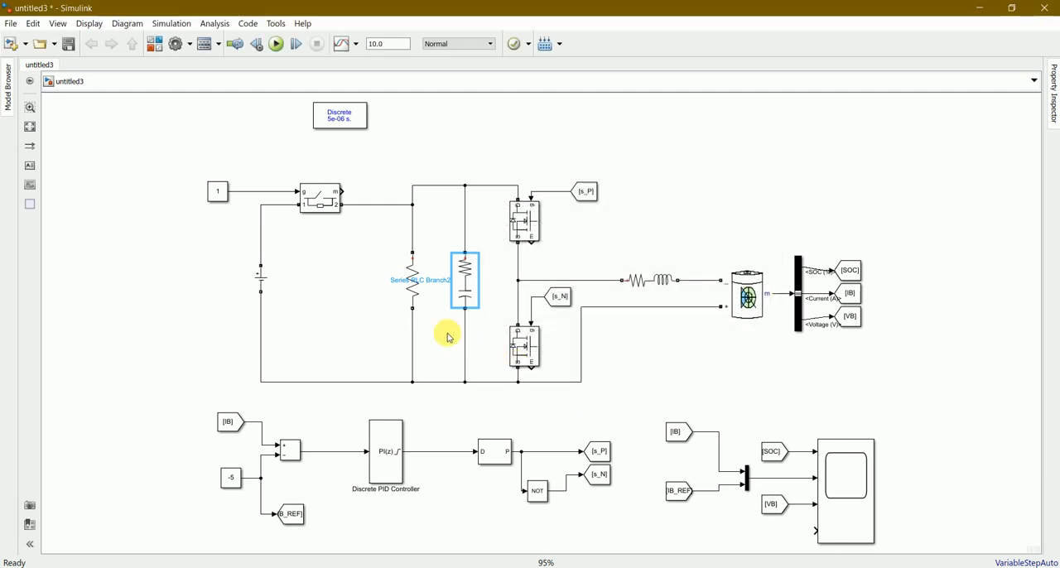
pyautogui.click(410, 282)
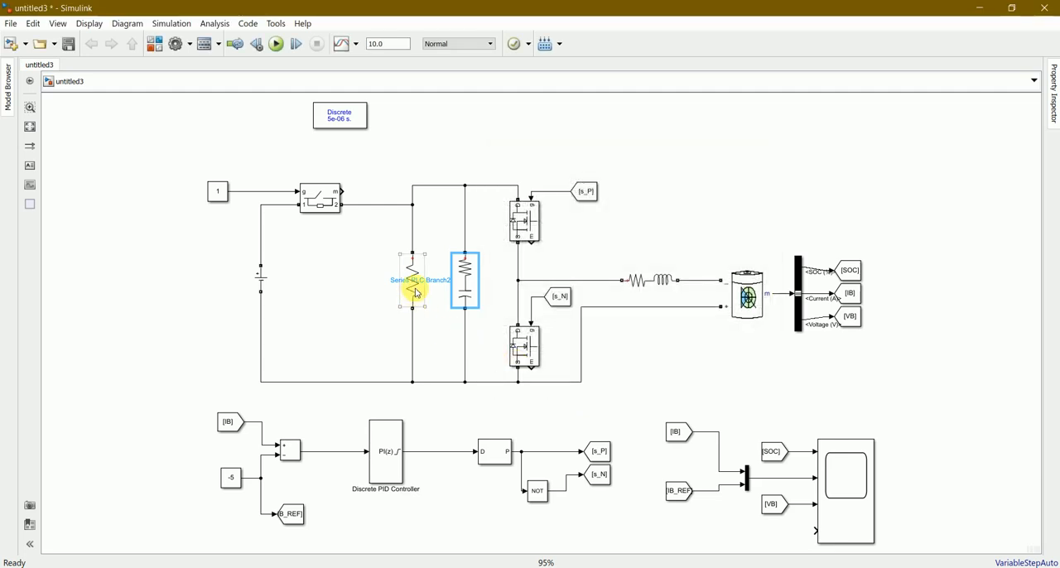
pyautogui.doubleClick(411, 280)
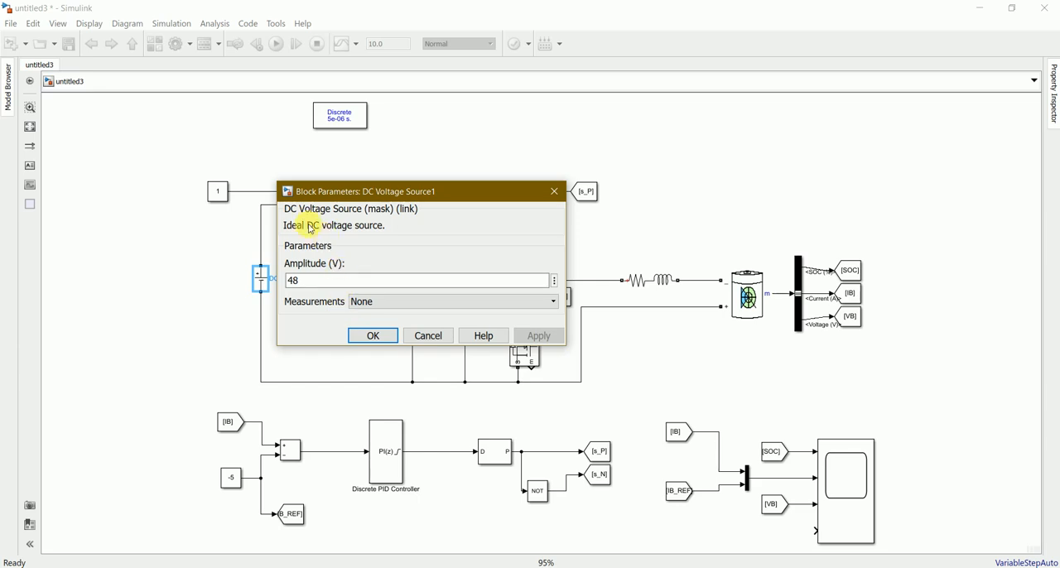
pyautogui.moveTo(317, 294)
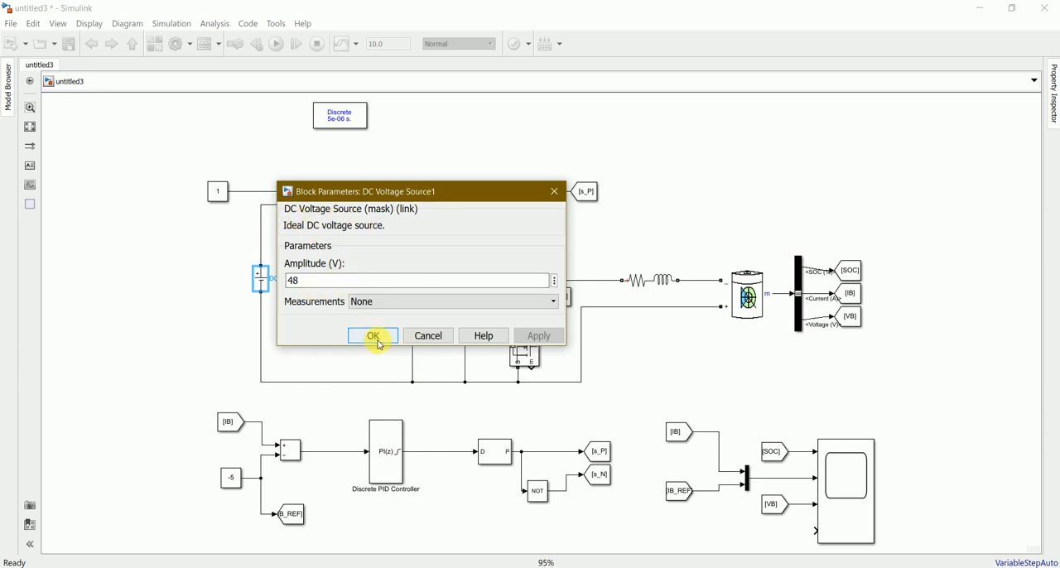
pyautogui.click(371, 335)
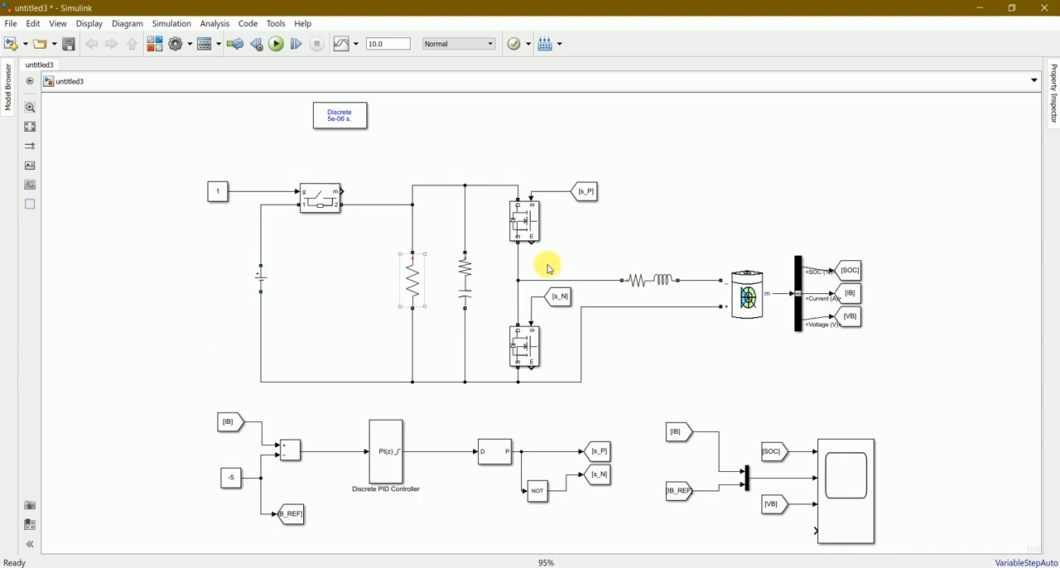
pyautogui.click(650, 280)
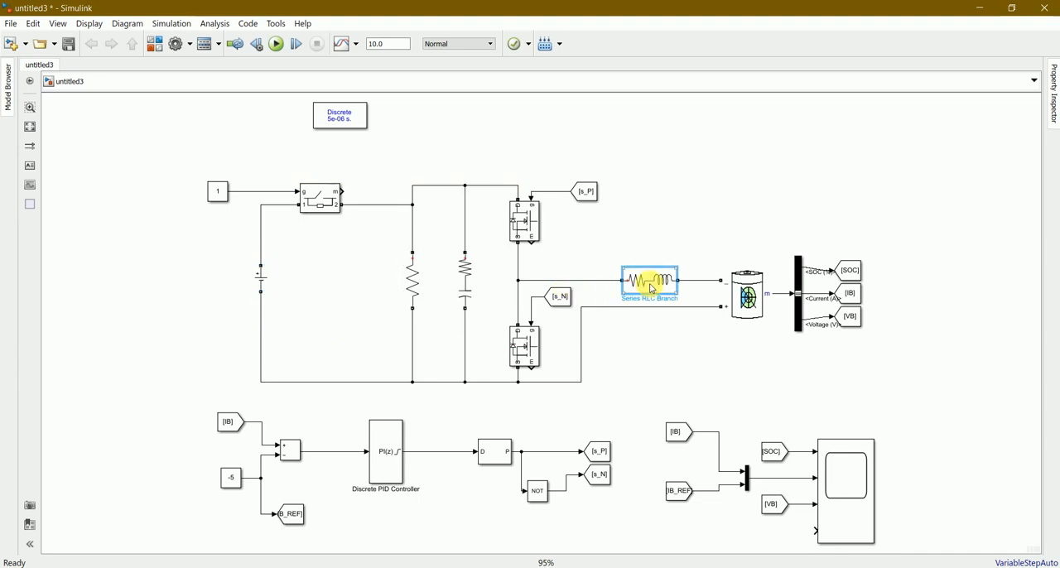
pyautogui.doubleClick(648, 280)
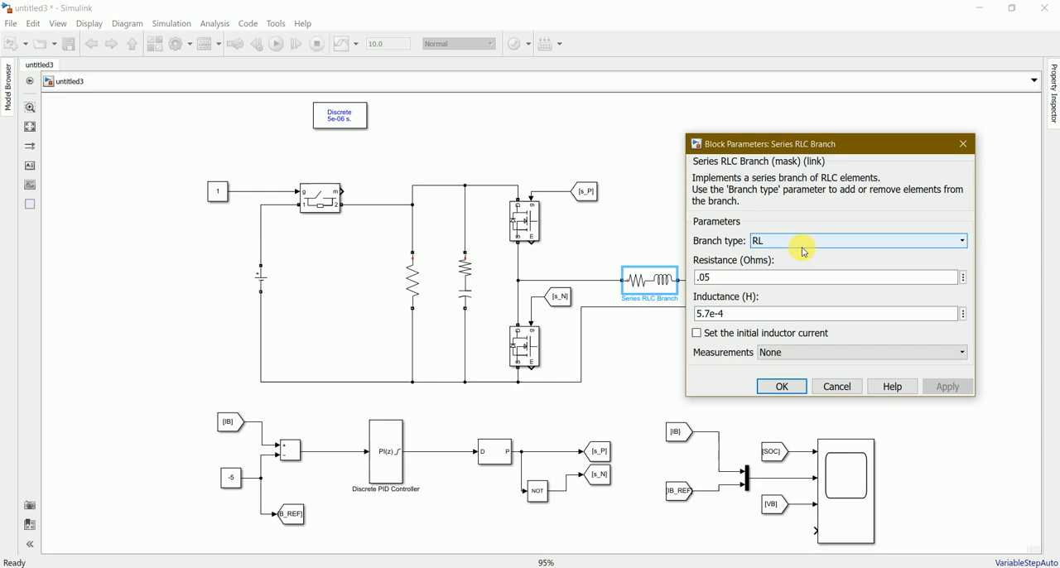
pyautogui.moveTo(772, 249)
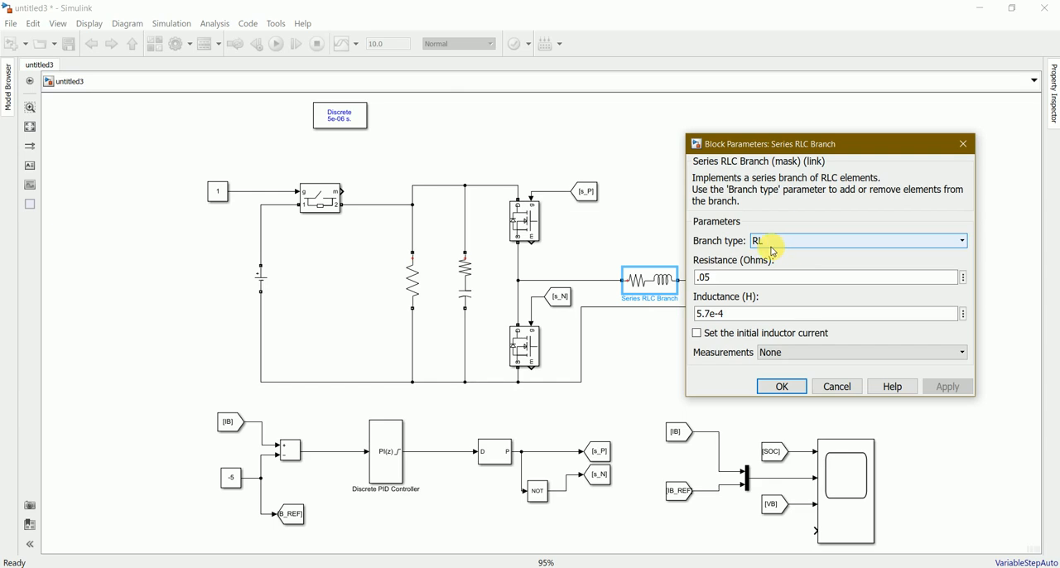
pyautogui.click(781, 386)
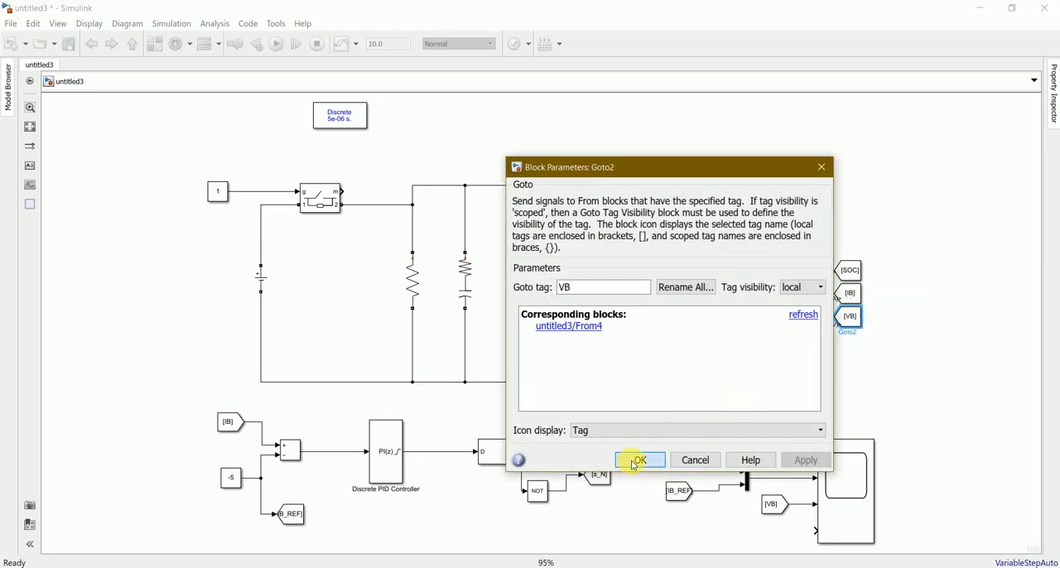
pyautogui.click(641, 460)
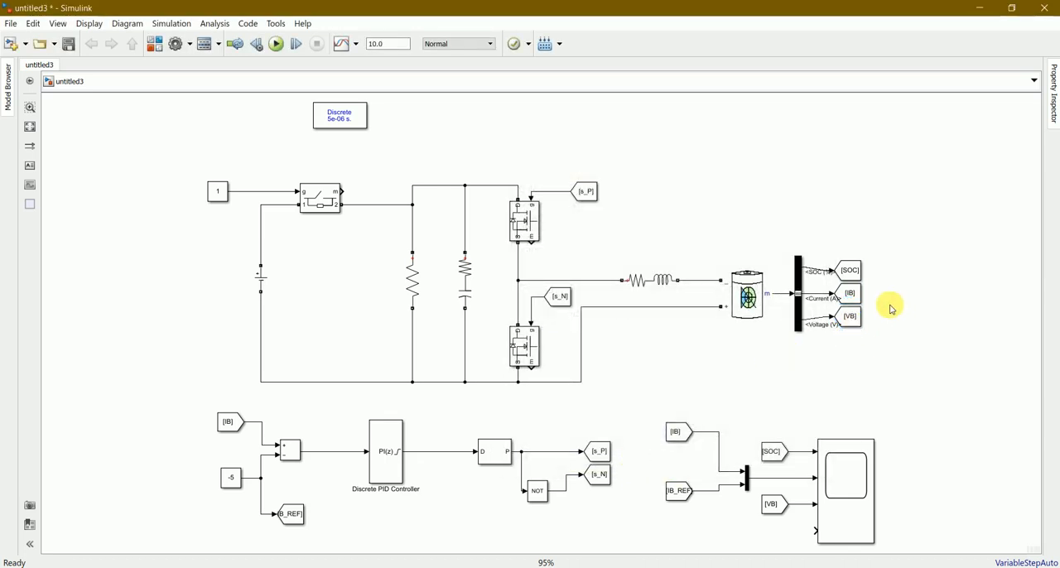
pyautogui.click(794, 294)
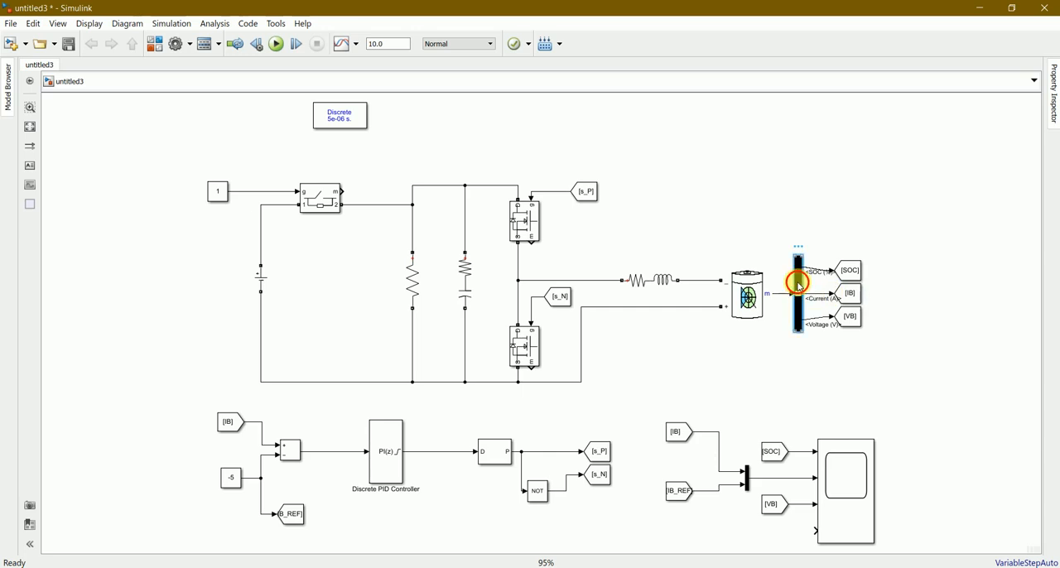
pyautogui.doubleClick(797, 293)
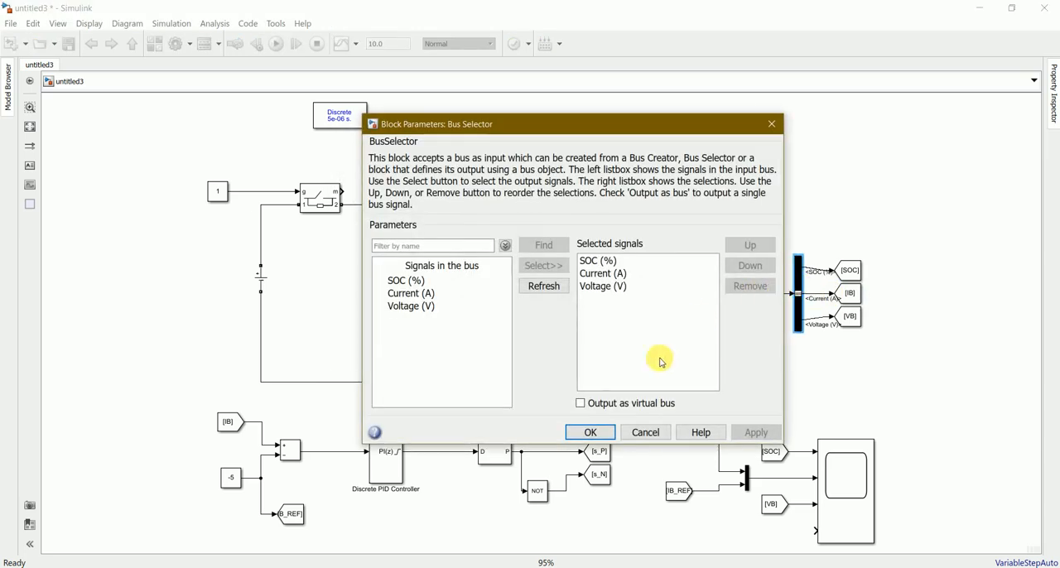
pyautogui.click(590, 432)
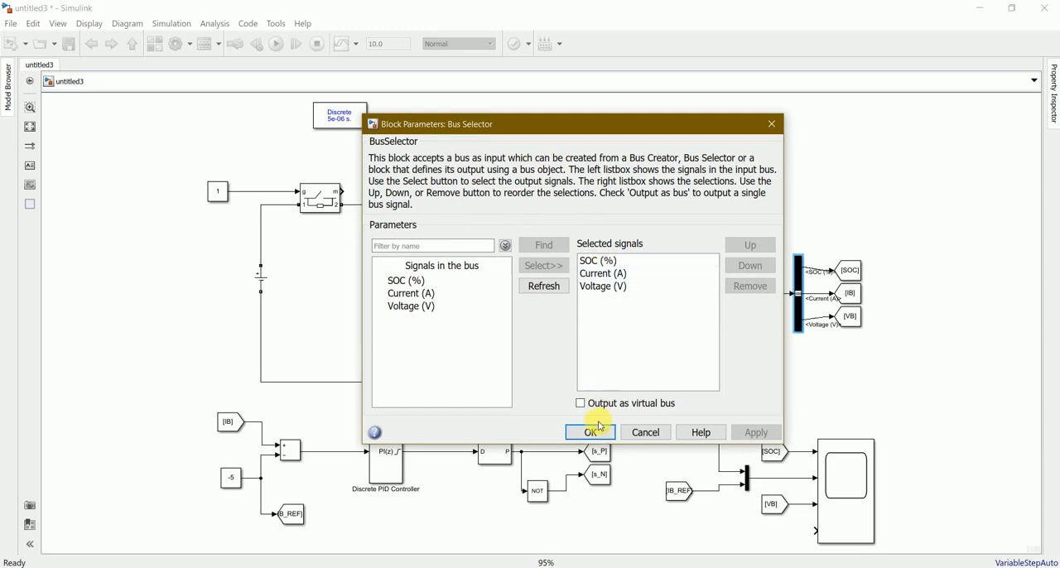
pyautogui.click(603, 286)
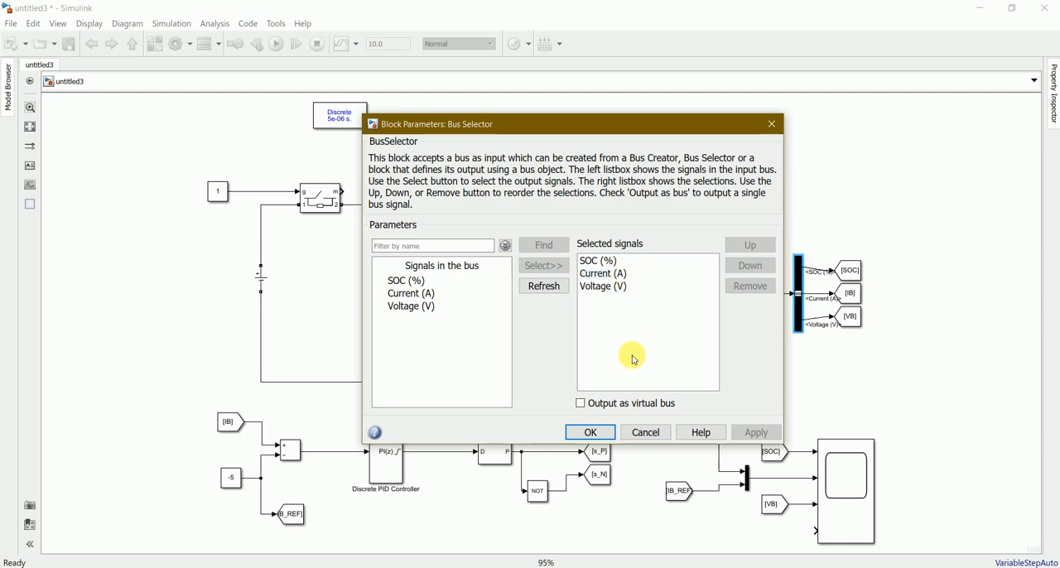
pyautogui.click(590, 431)
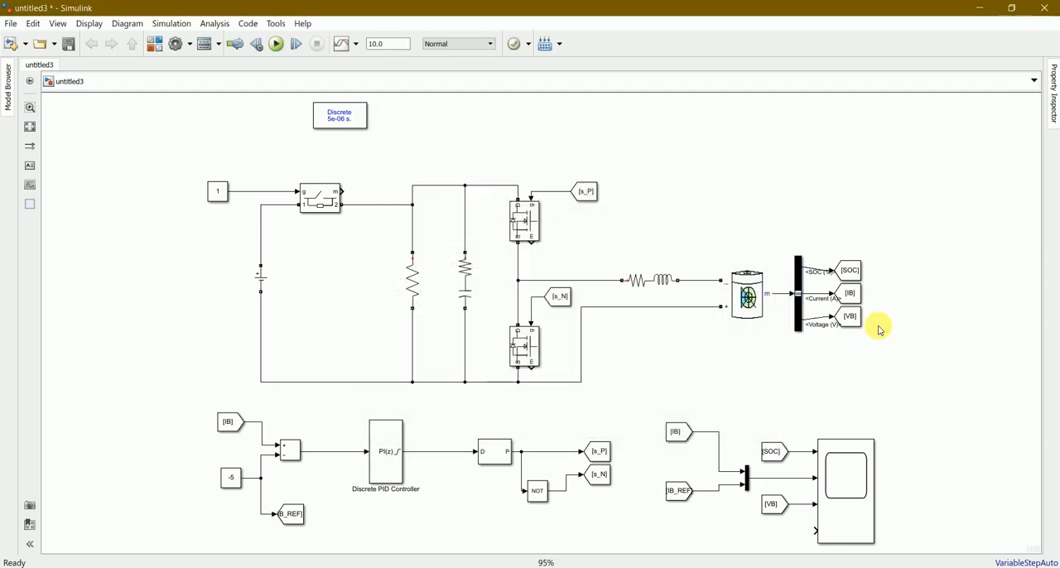
pyautogui.moveTo(463, 273)
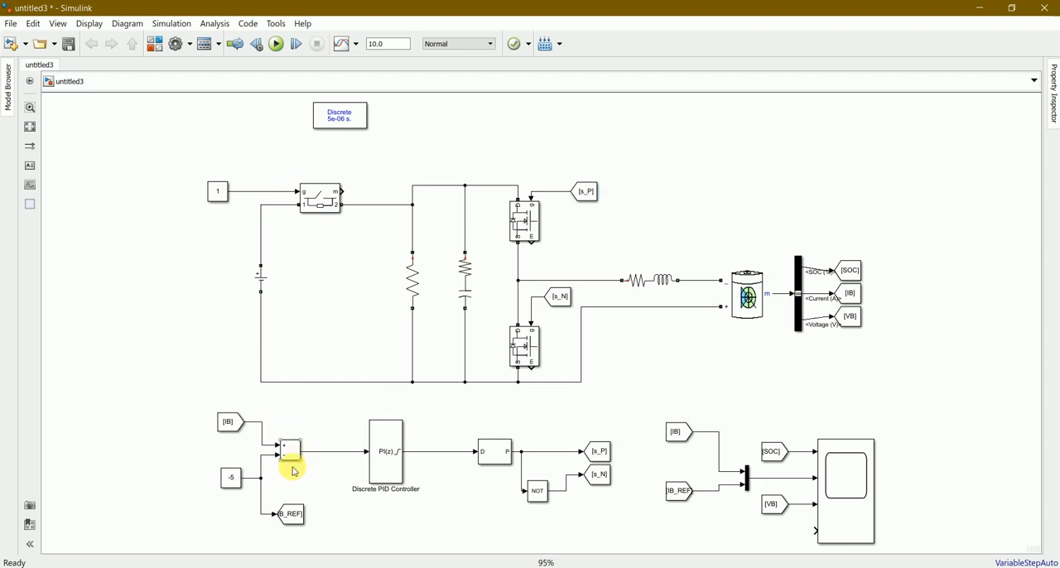
pyautogui.click(290, 451)
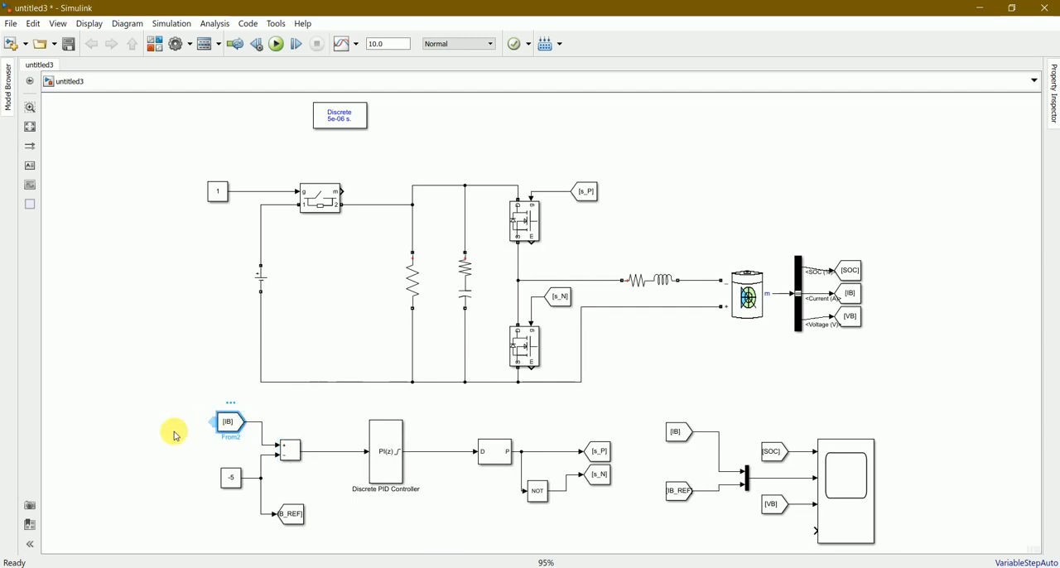
pyautogui.moveTo(201, 457)
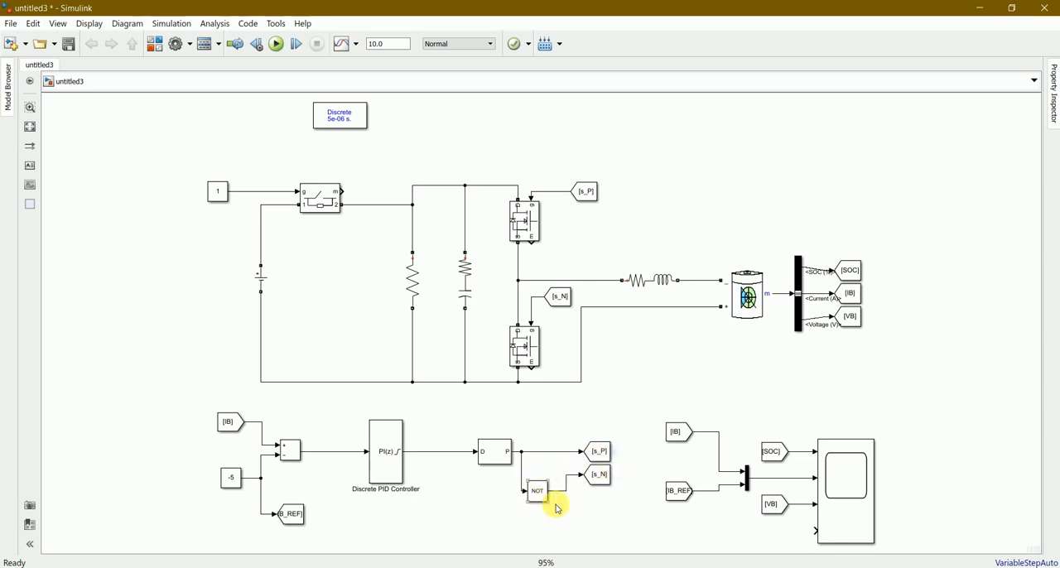
pyautogui.click(539, 492)
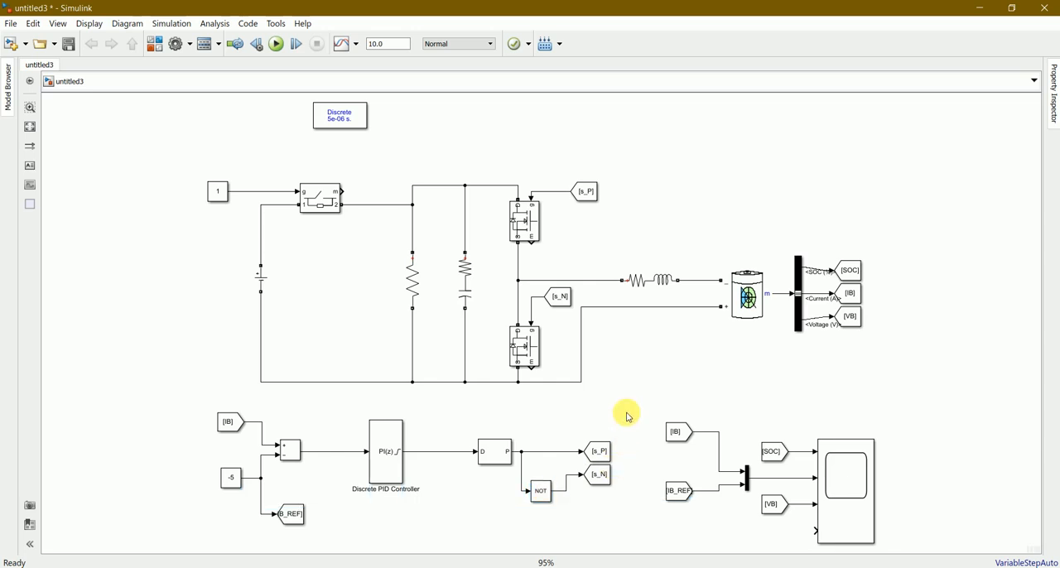
pyautogui.moveTo(645, 520)
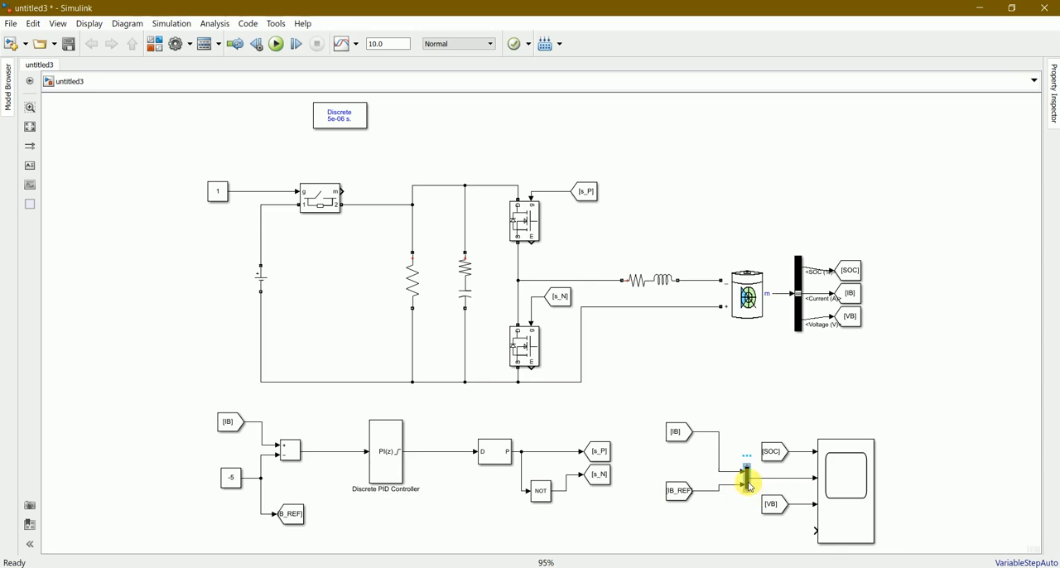
pyautogui.doubleClick(746, 485)
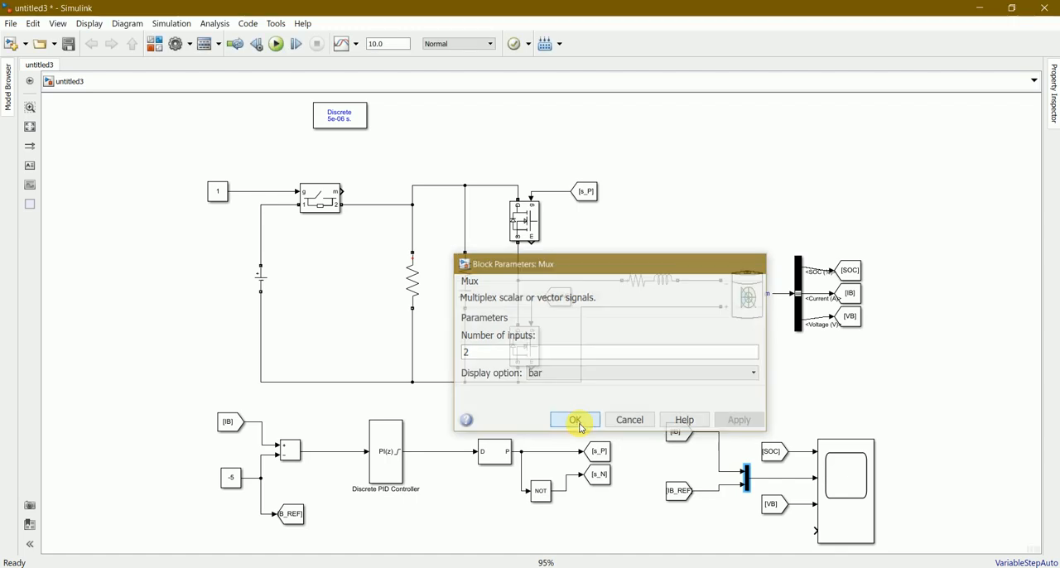
pyautogui.click(574, 420)
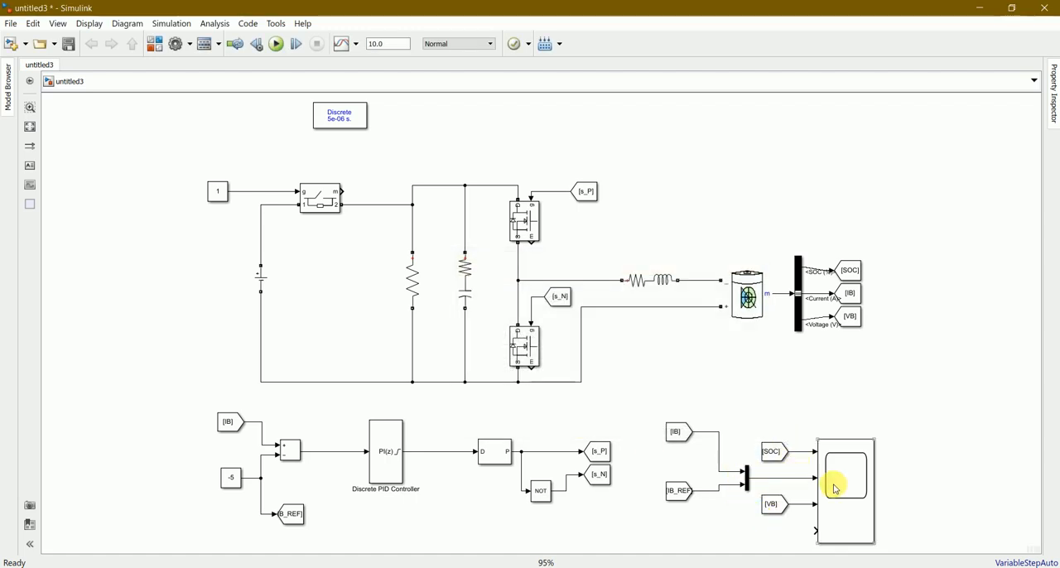
pyautogui.moveTo(840, 496)
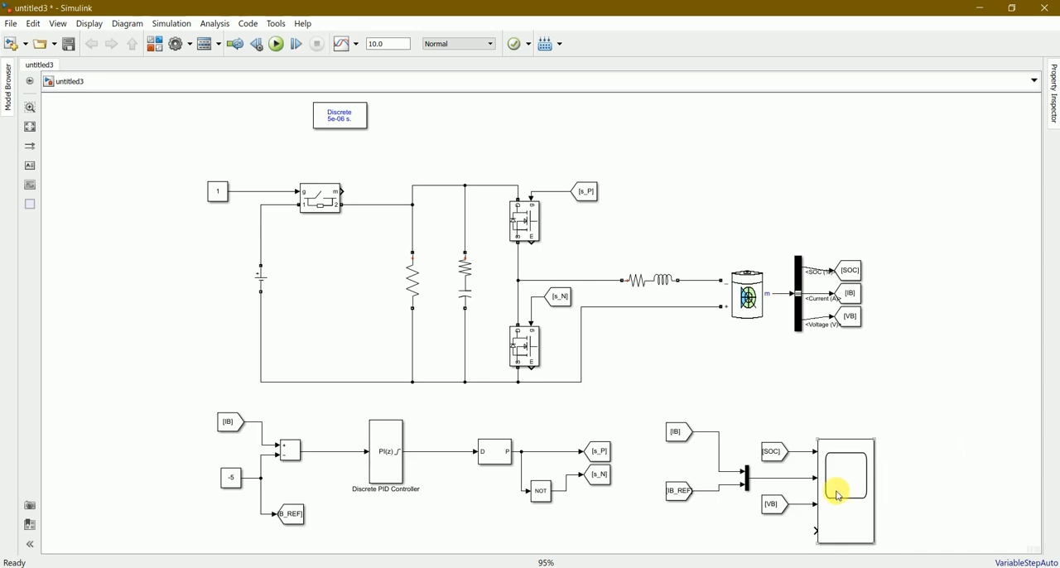
pyautogui.moveTo(889, 445)
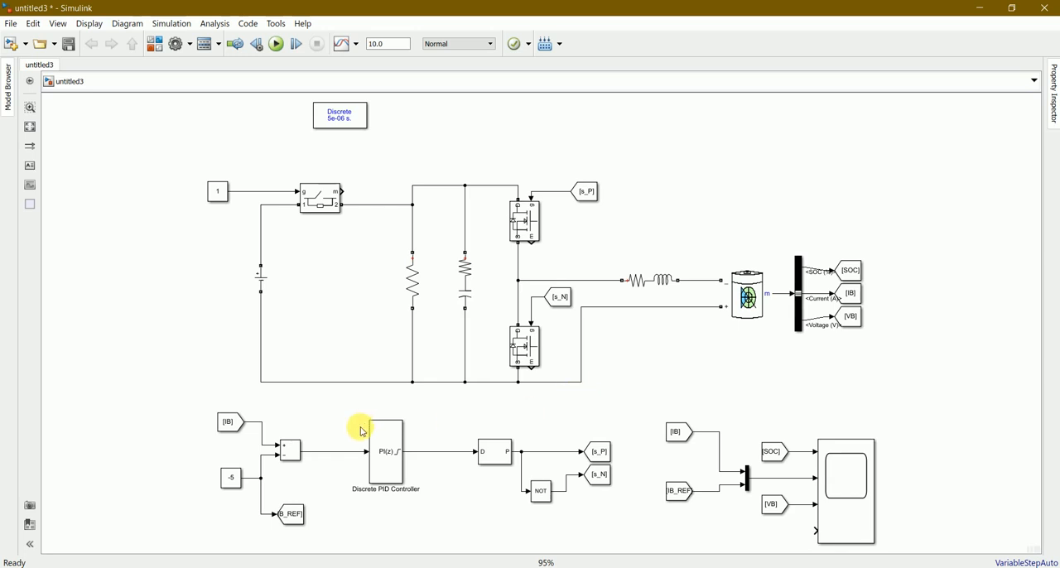
pyautogui.click(320, 201)
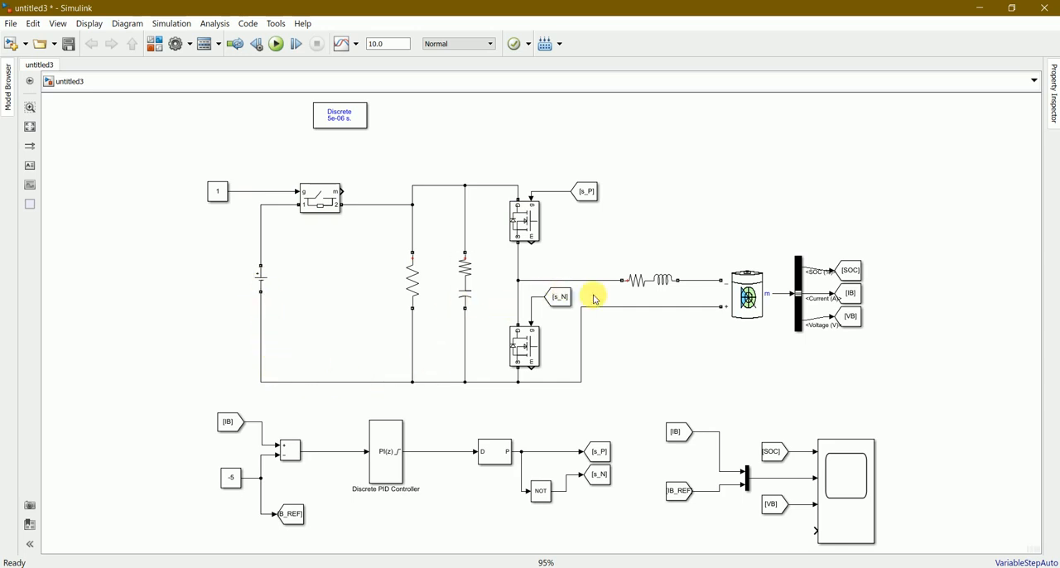
pyautogui.moveTo(824, 328)
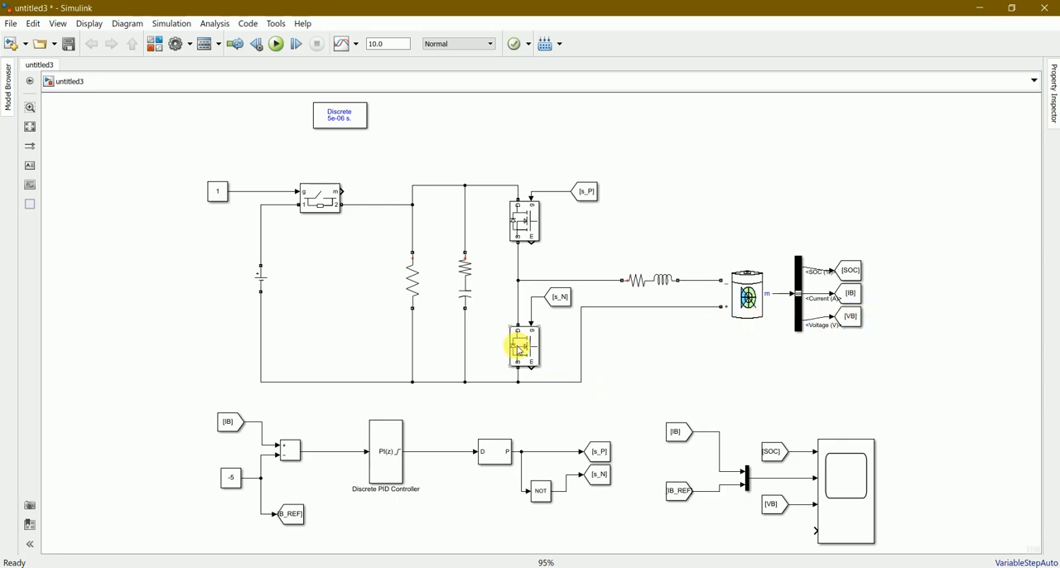
pyautogui.doubleClick(522, 352)
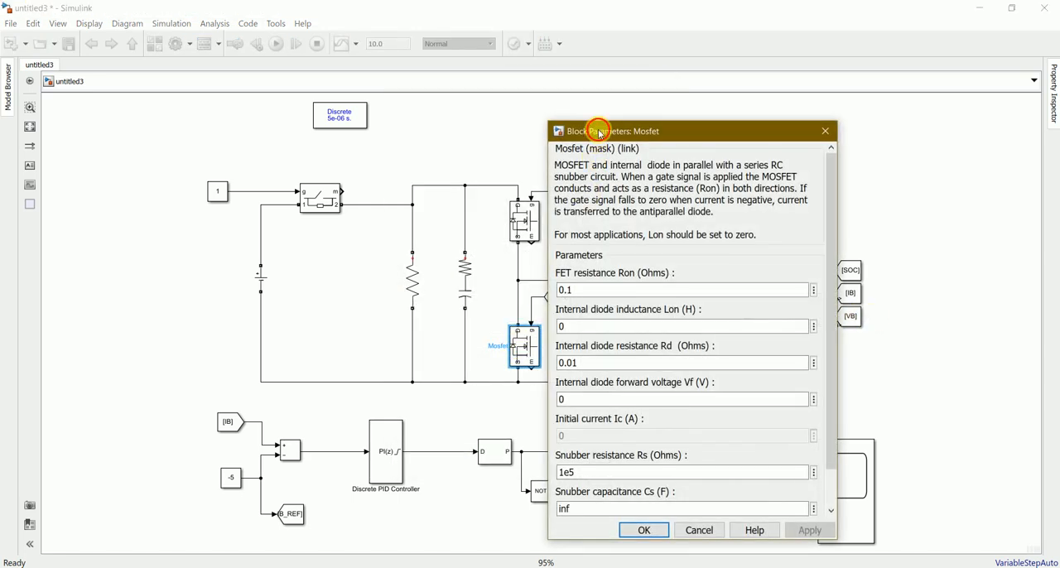
pyautogui.moveTo(598, 130); pyautogui.dragTo(537, 96)
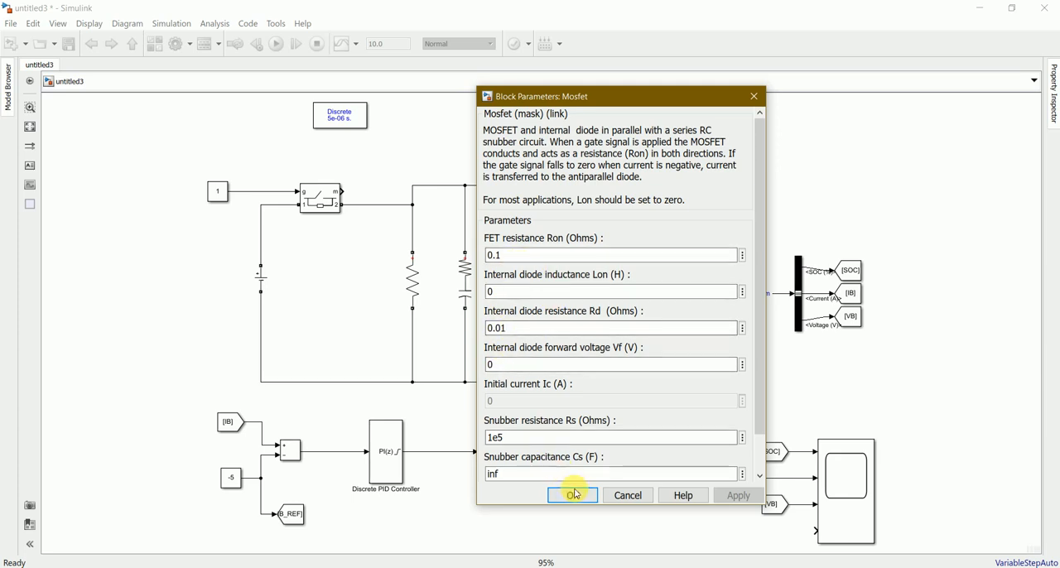
pyautogui.click(572, 495)
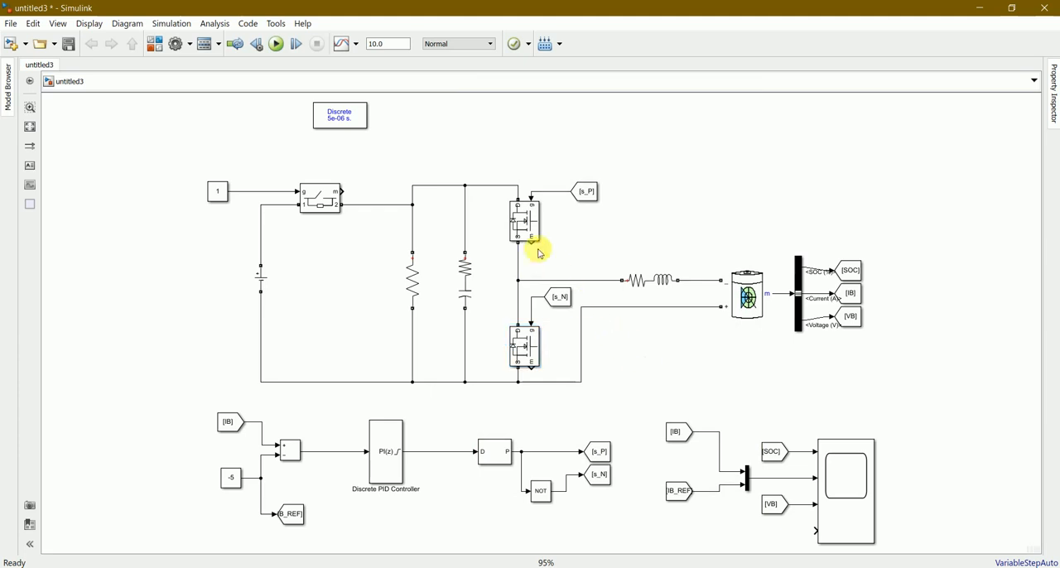
pyautogui.doubleClick(526, 220)
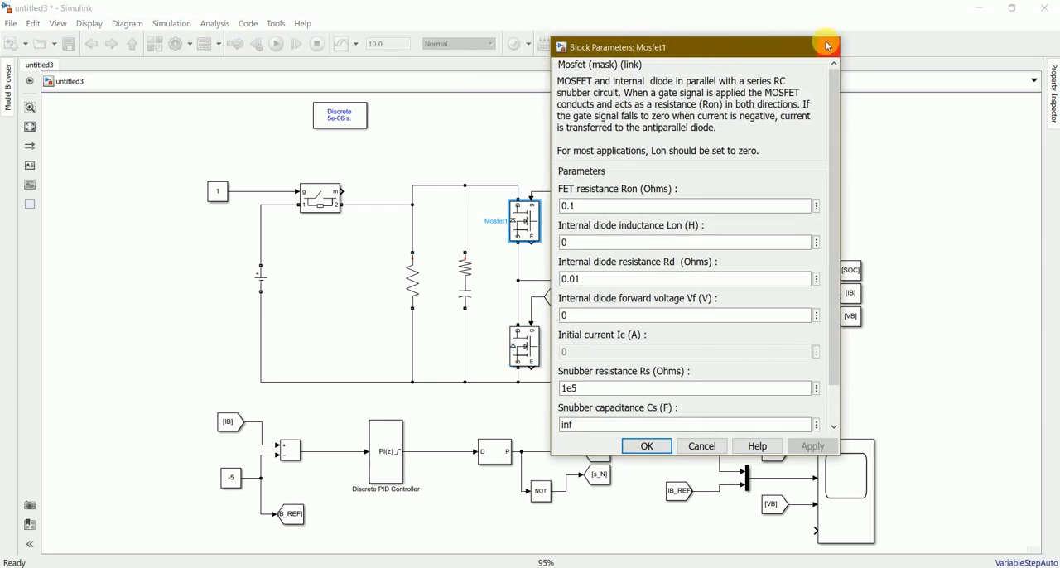
pyautogui.click(646, 445)
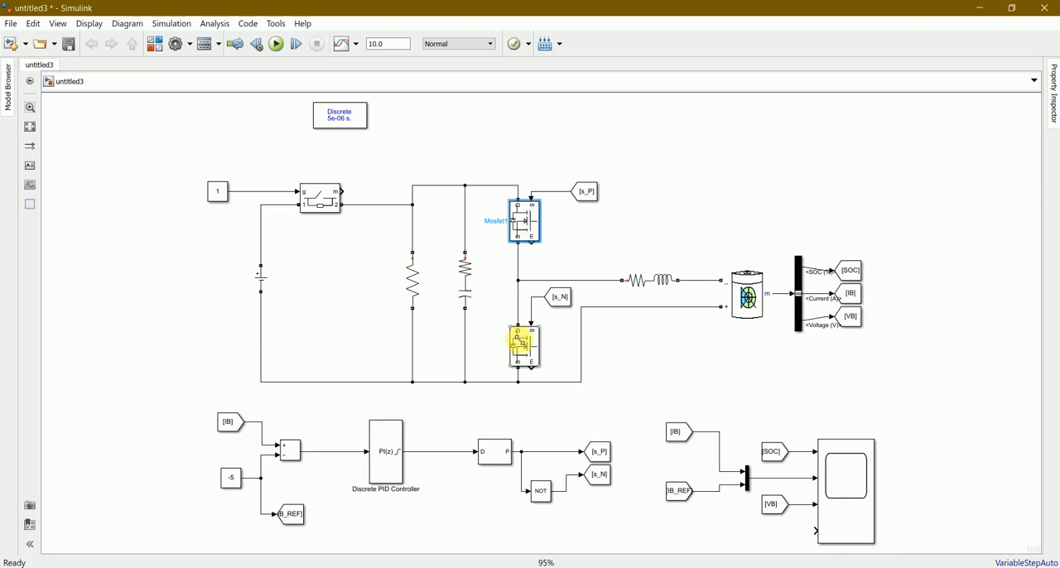
pyautogui.click(372, 406)
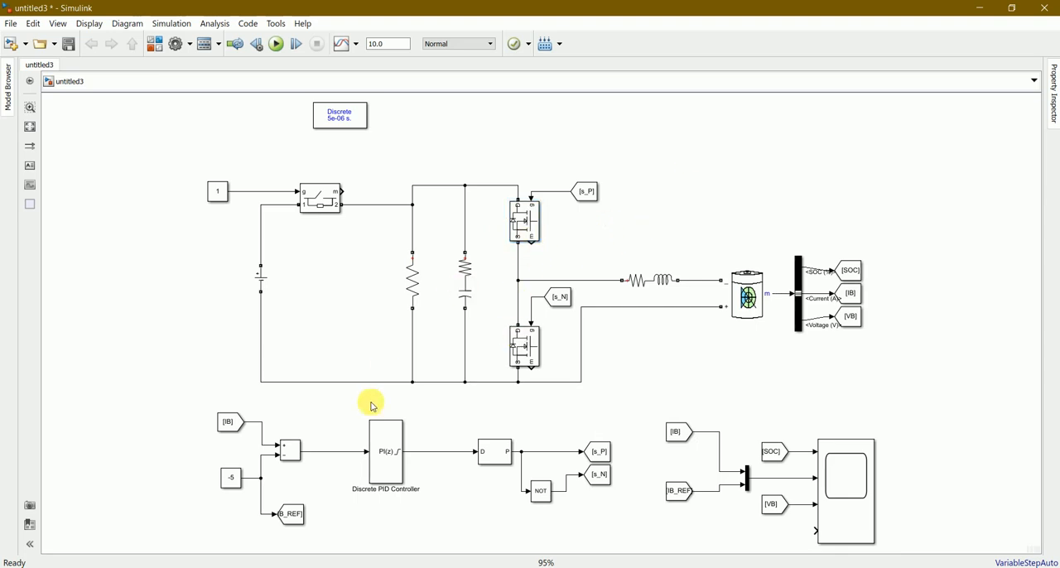
pyautogui.moveTo(590, 498)
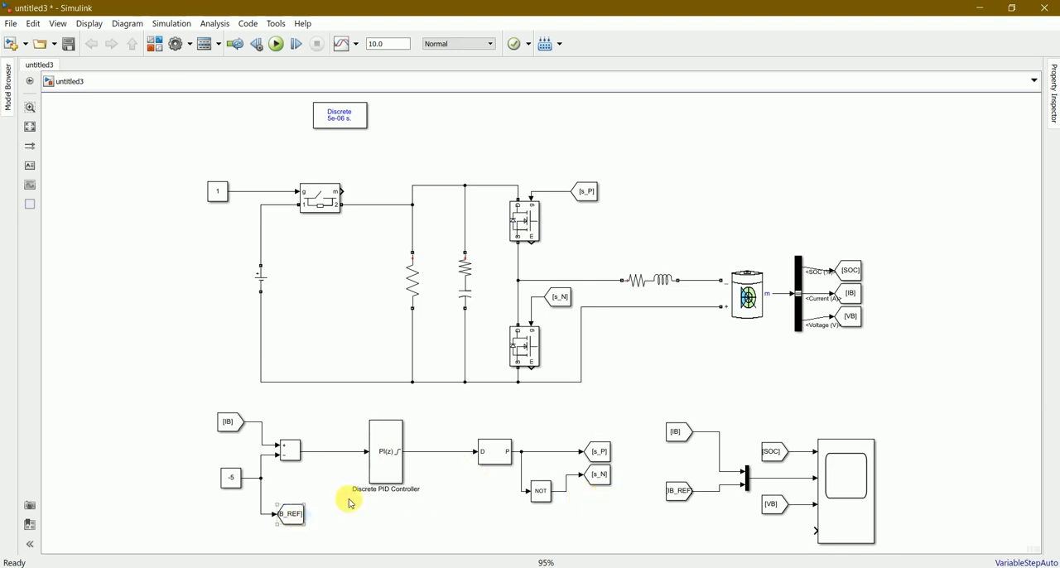
pyautogui.click(387, 469)
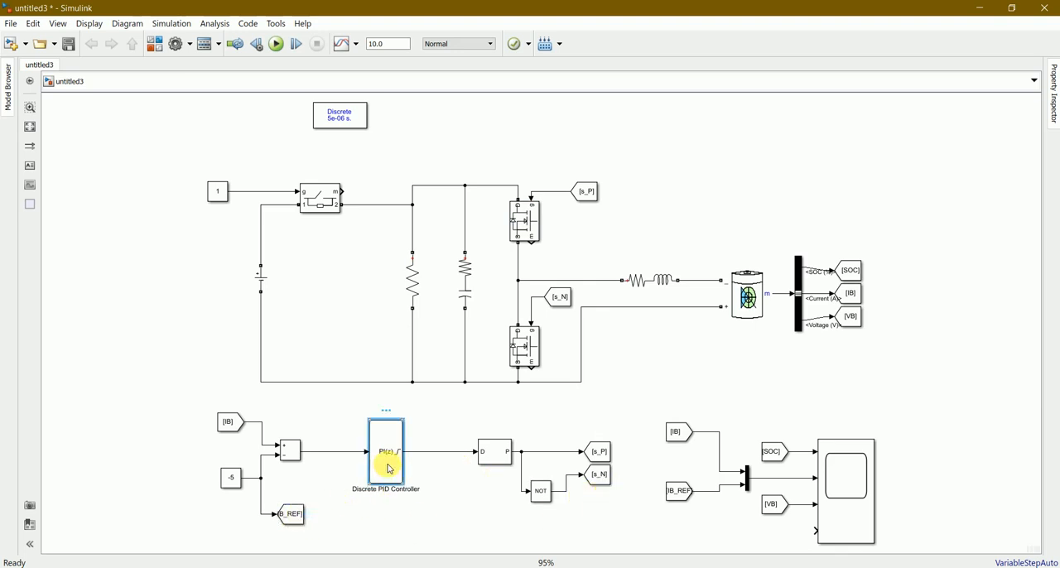
pyautogui.doubleClick(385, 464)
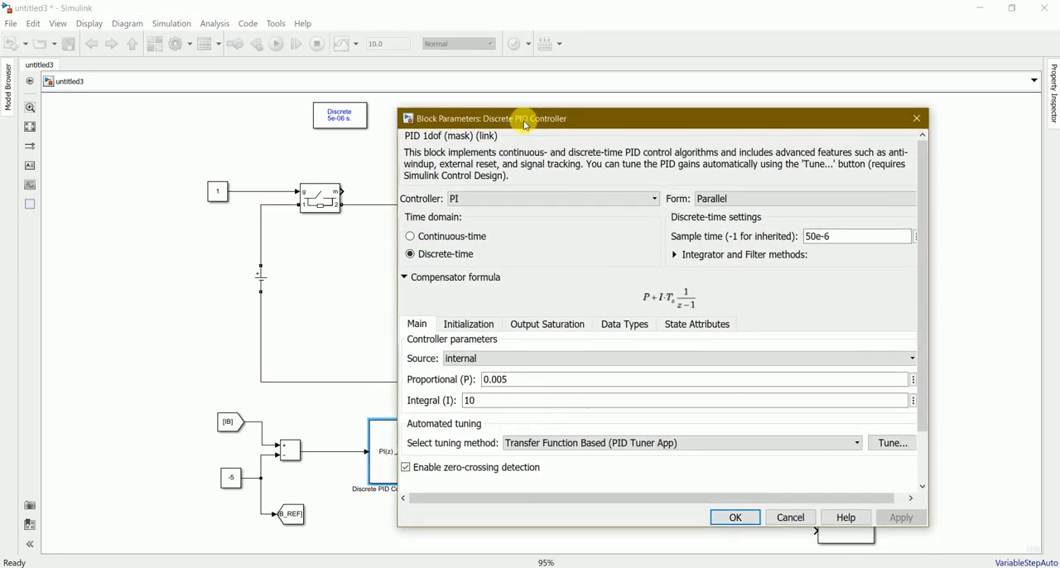
pyautogui.moveTo(529, 309)
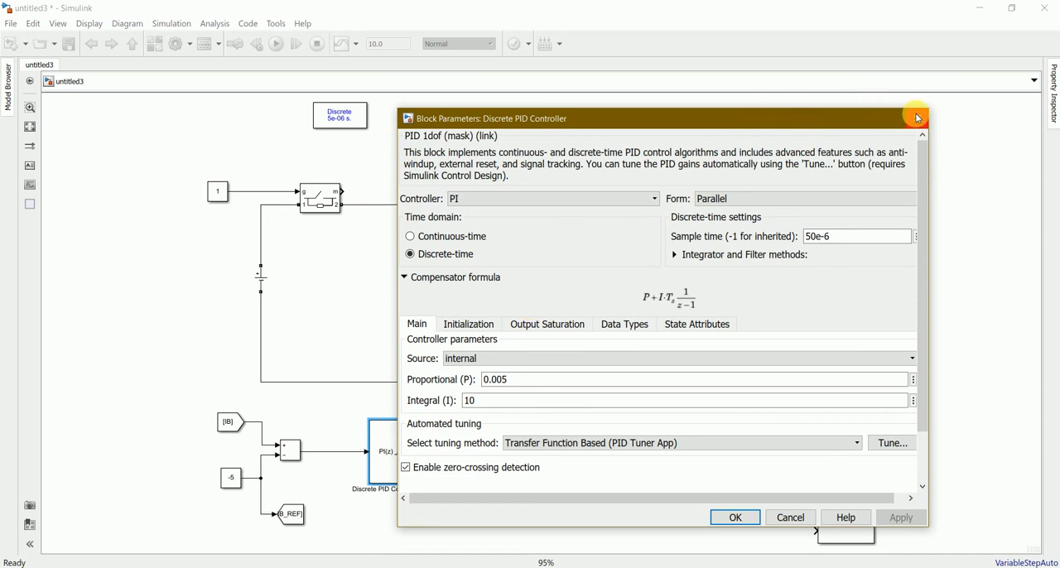
pyautogui.click(917, 118)
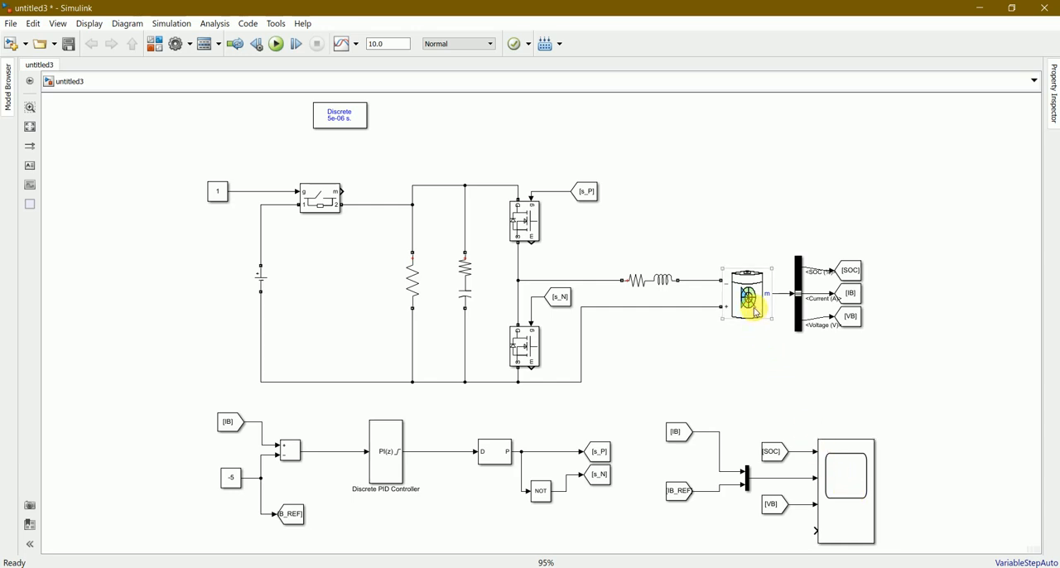
pyautogui.click(747, 294)
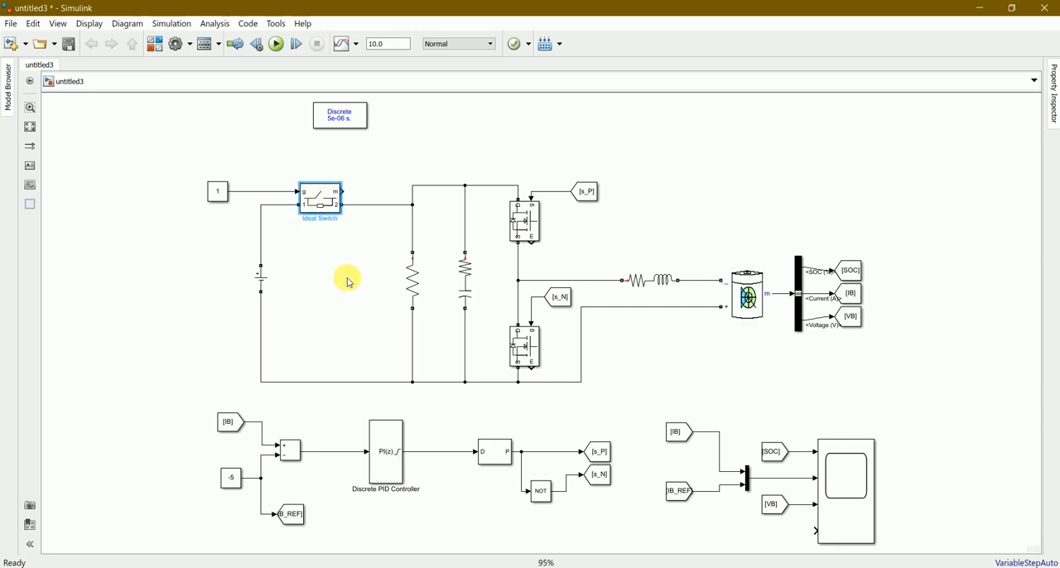
pyautogui.click(348, 282)
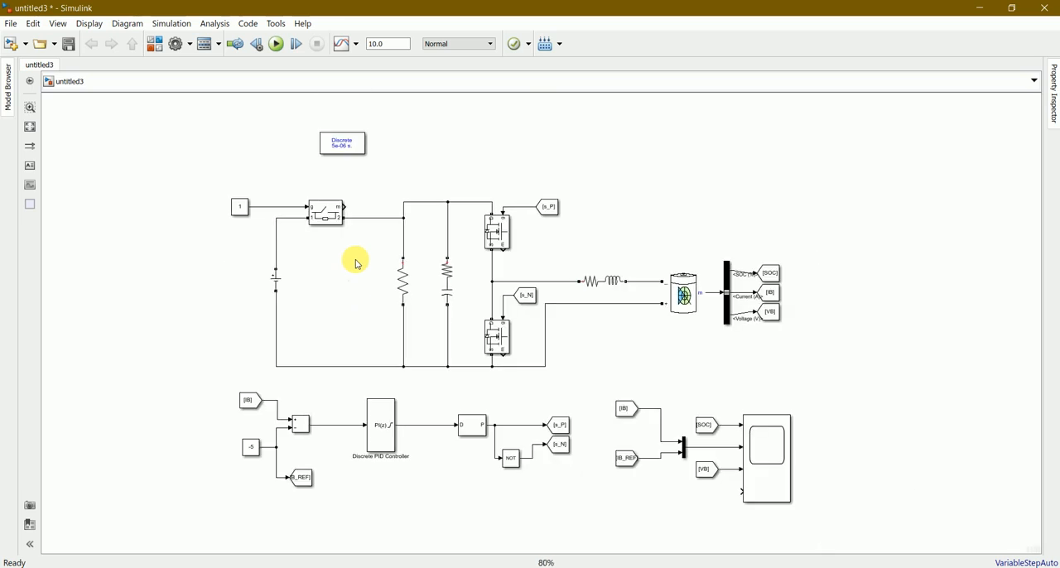
pyautogui.doubleClick(343, 142)
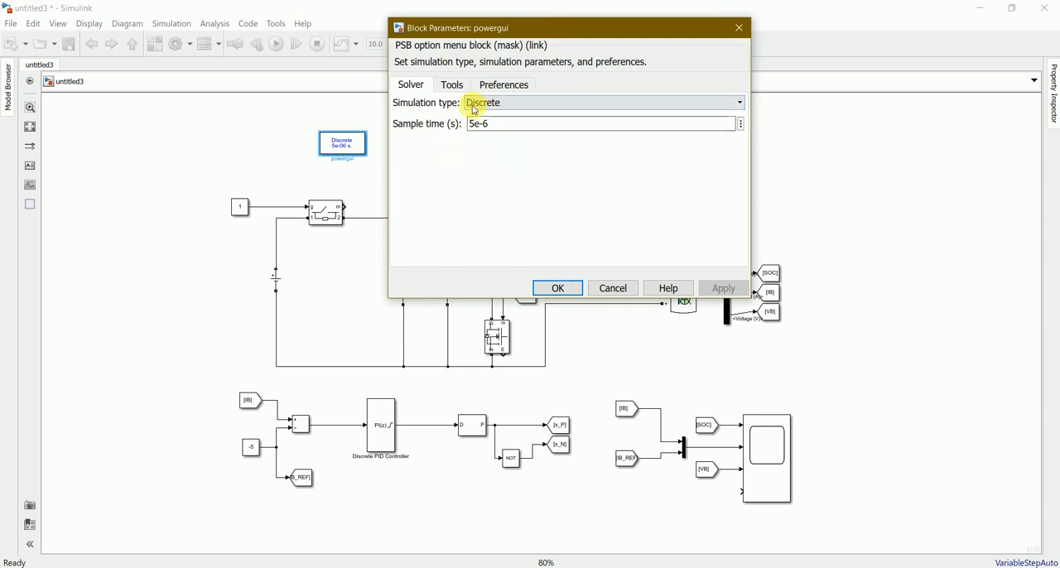
pyautogui.click(451, 85)
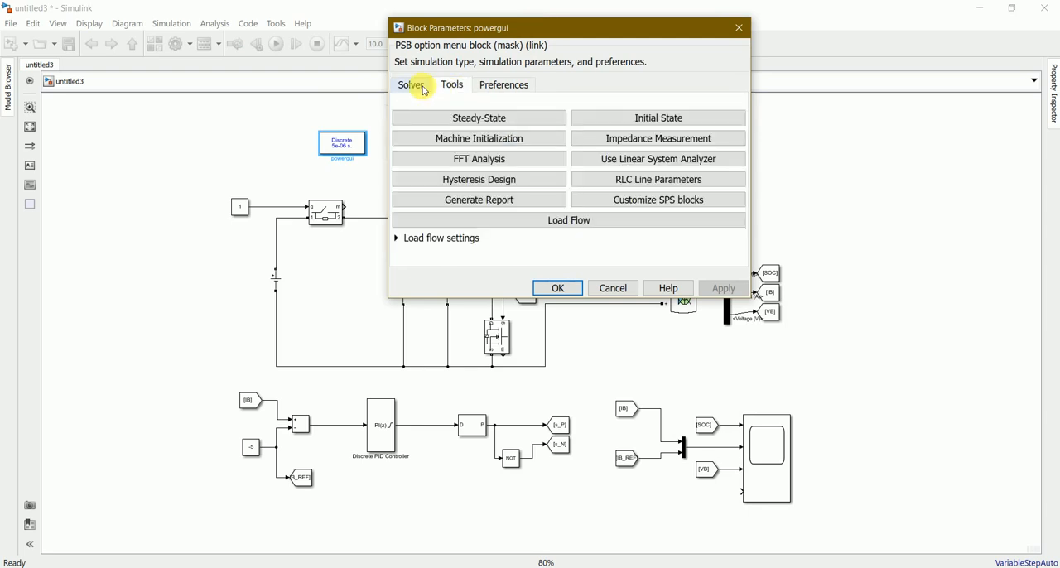
pyautogui.click(450, 84)
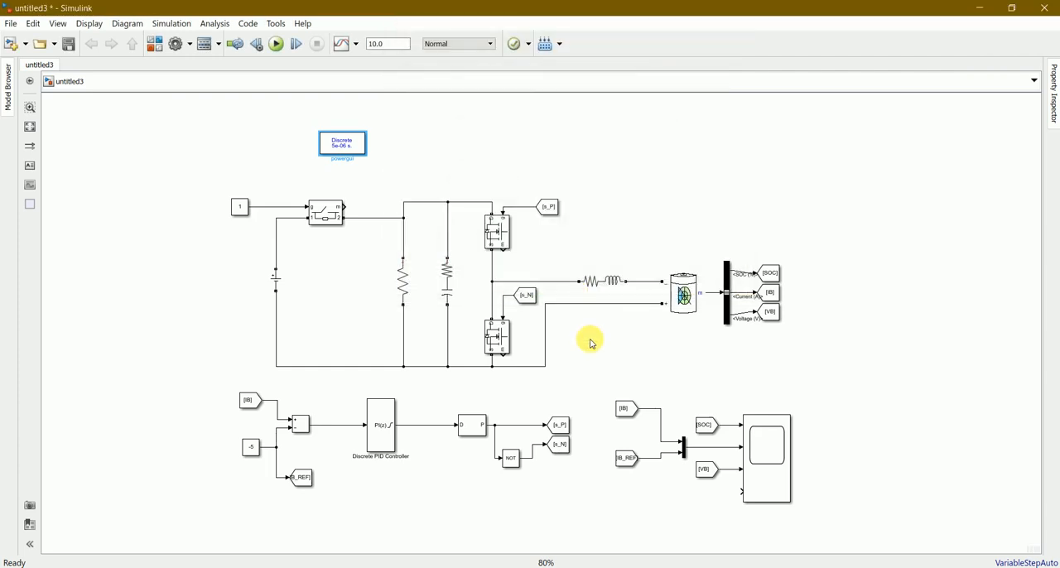
pyautogui.click(342, 143)
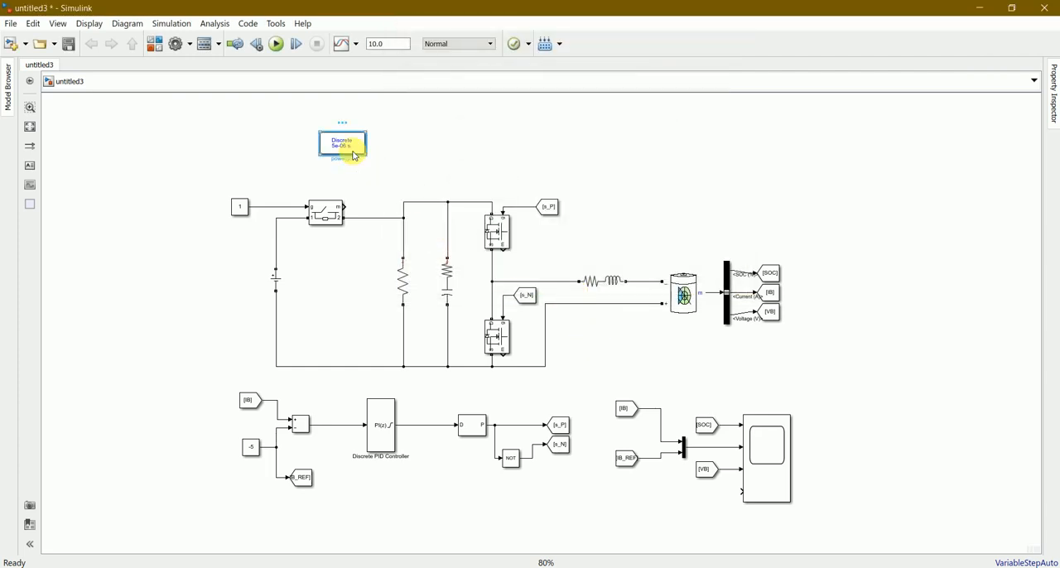
pyautogui.doubleClick(342, 143)
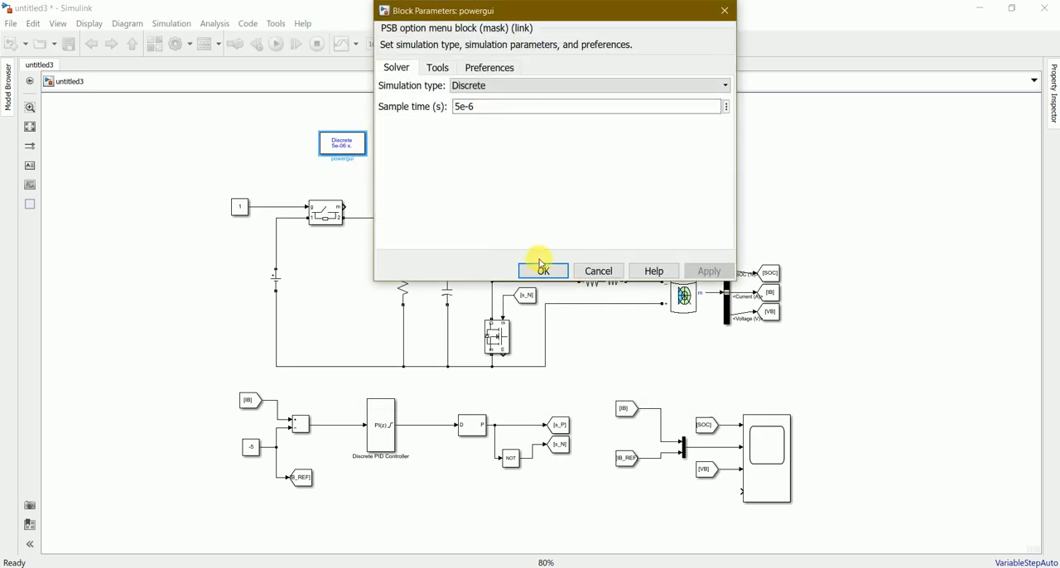
pyautogui.click(542, 271)
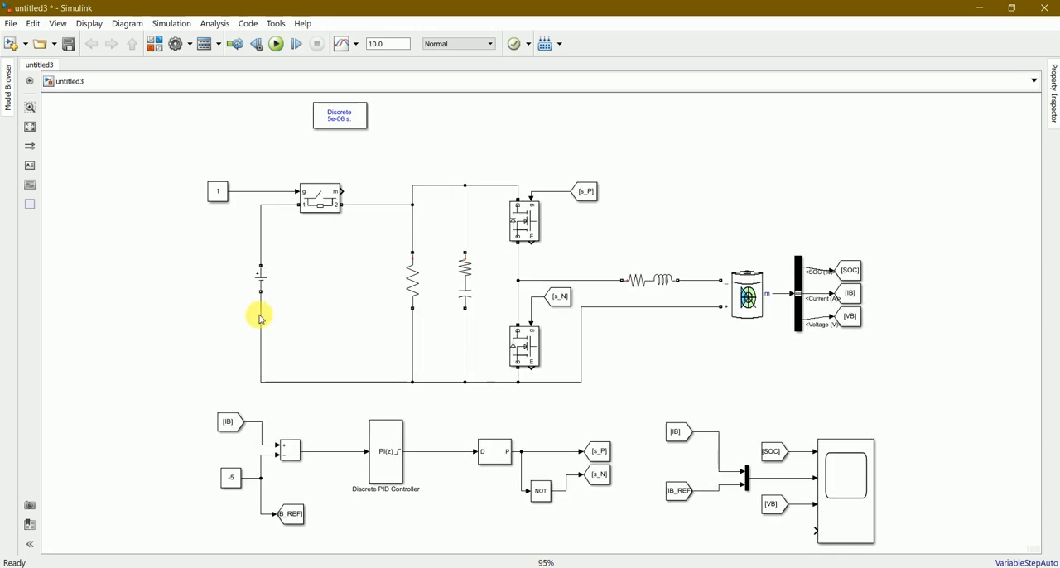
pyautogui.moveTo(438, 484)
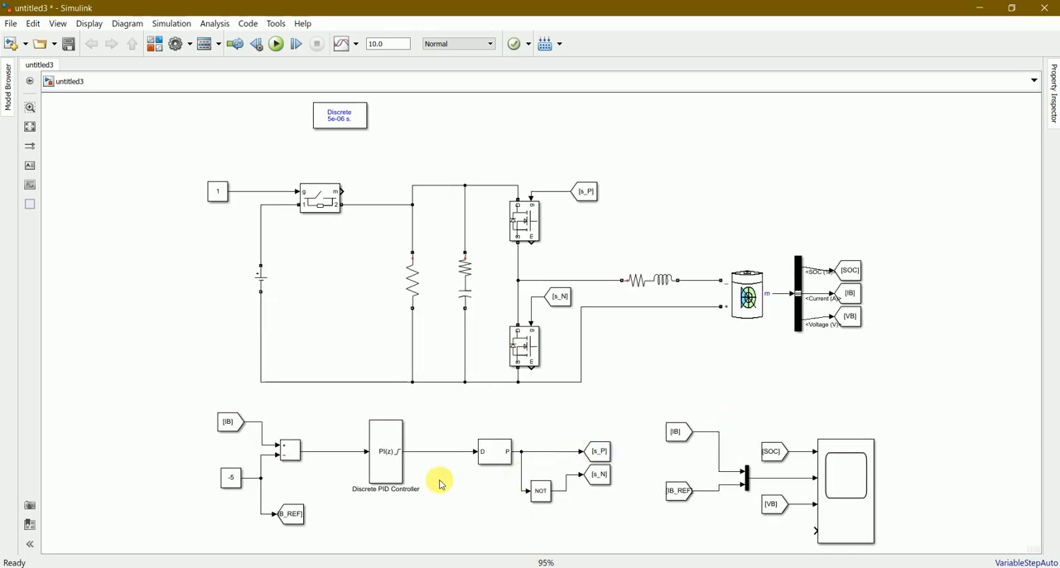
pyautogui.moveTo(472, 466)
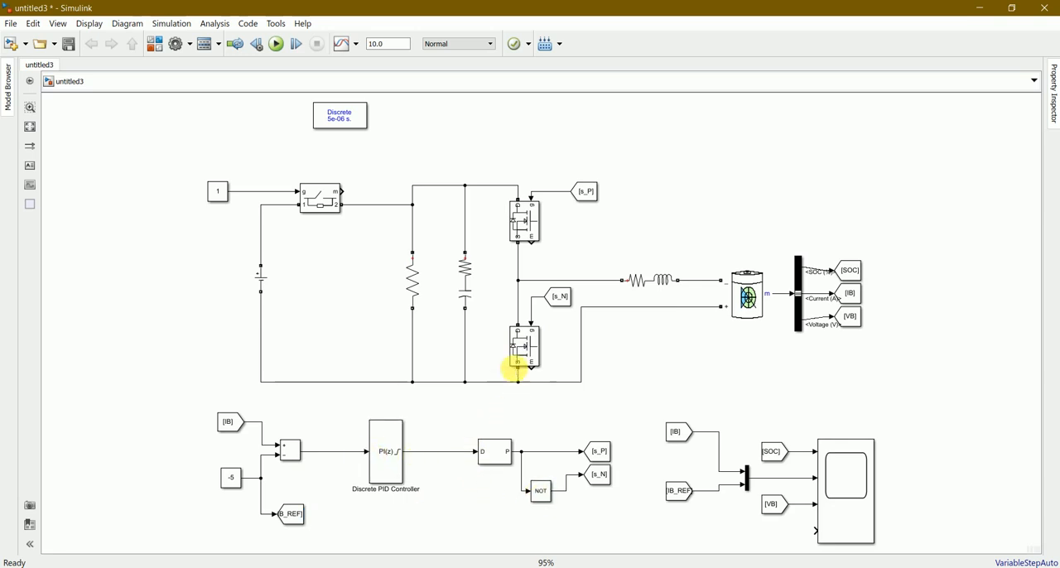
pyautogui.moveTo(828, 308)
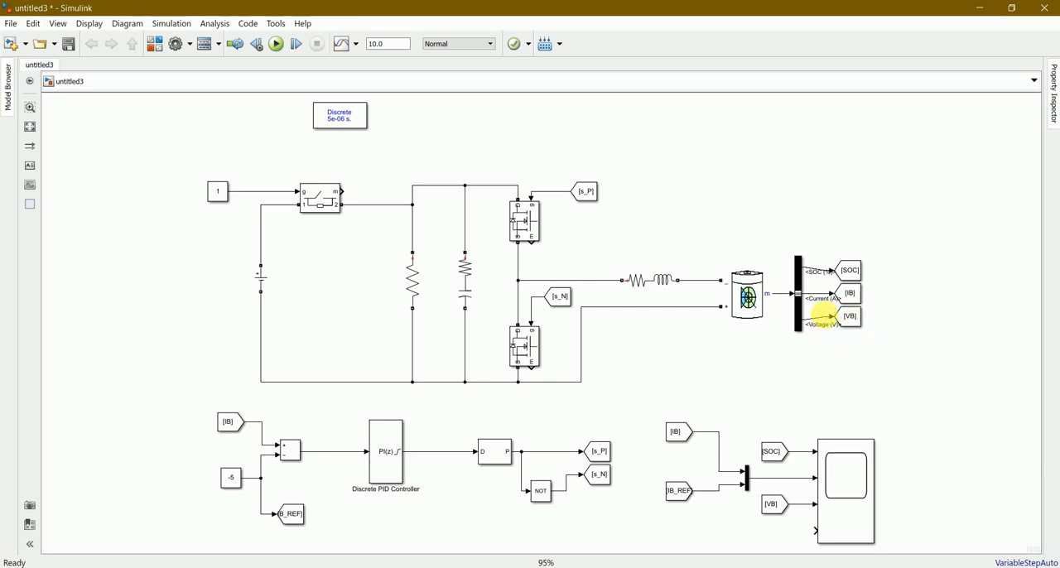
pyautogui.moveTo(829, 298)
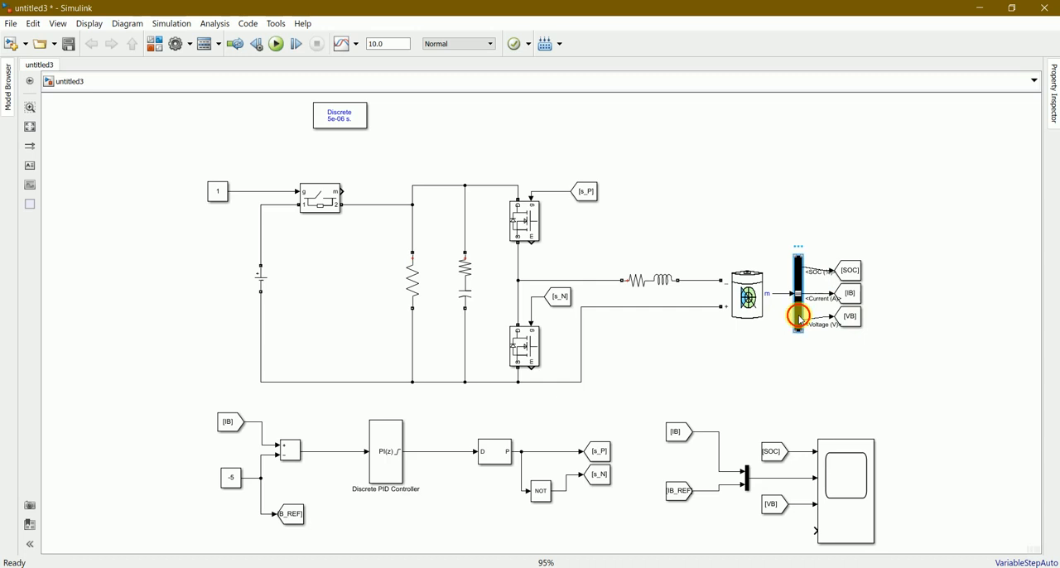
pyautogui.doubleClick(797, 295)
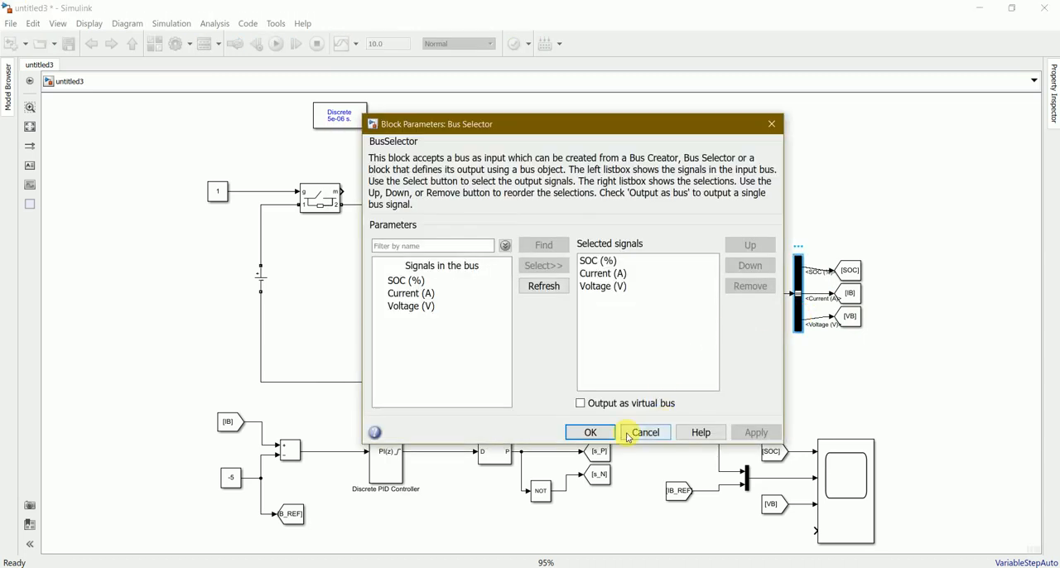
pyautogui.click(647, 431)
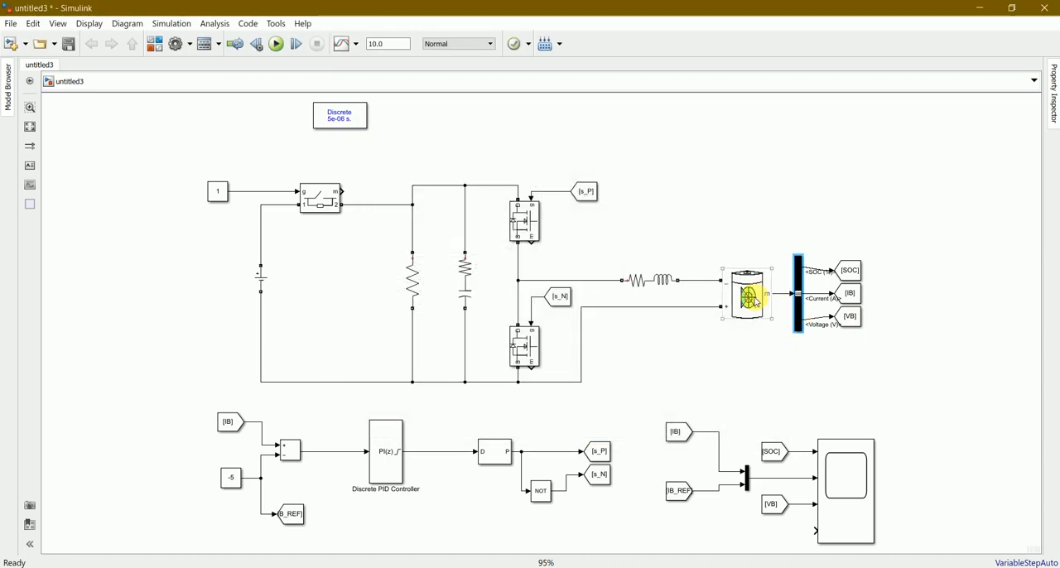
pyautogui.doubleClick(747, 294)
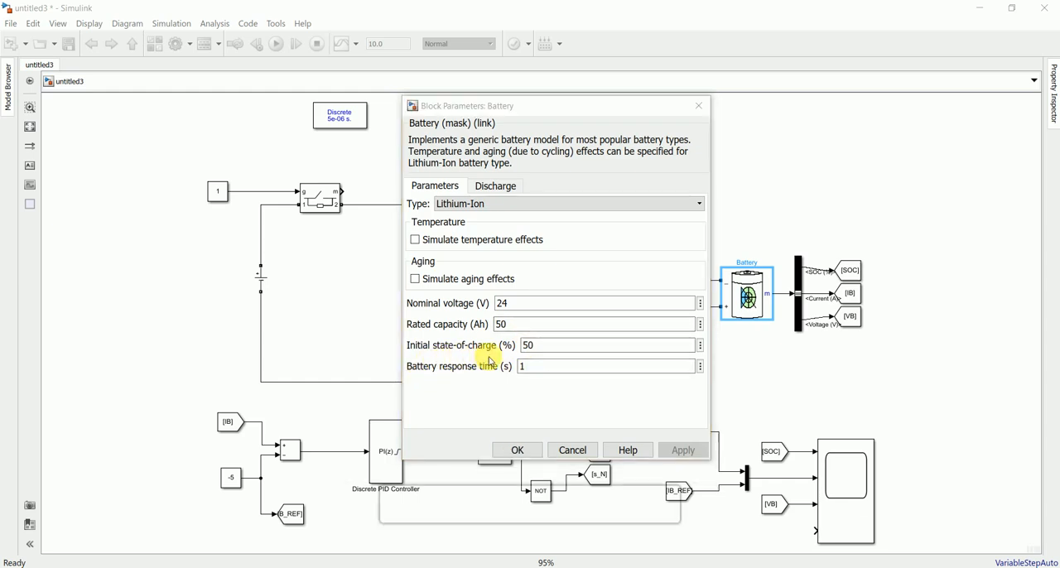
pyautogui.moveTo(541, 404)
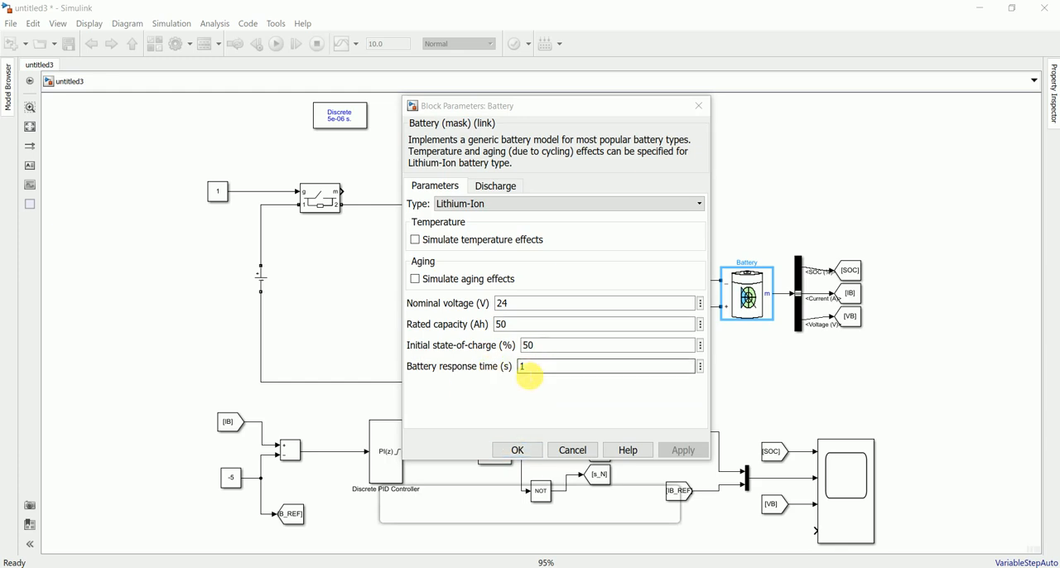
pyautogui.click(495, 184)
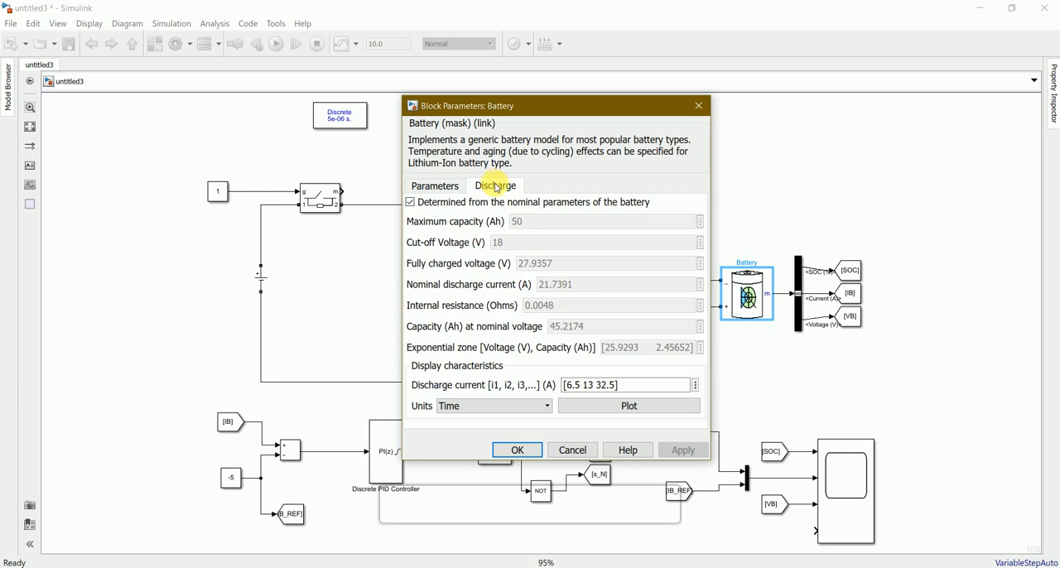
pyautogui.click(434, 185)
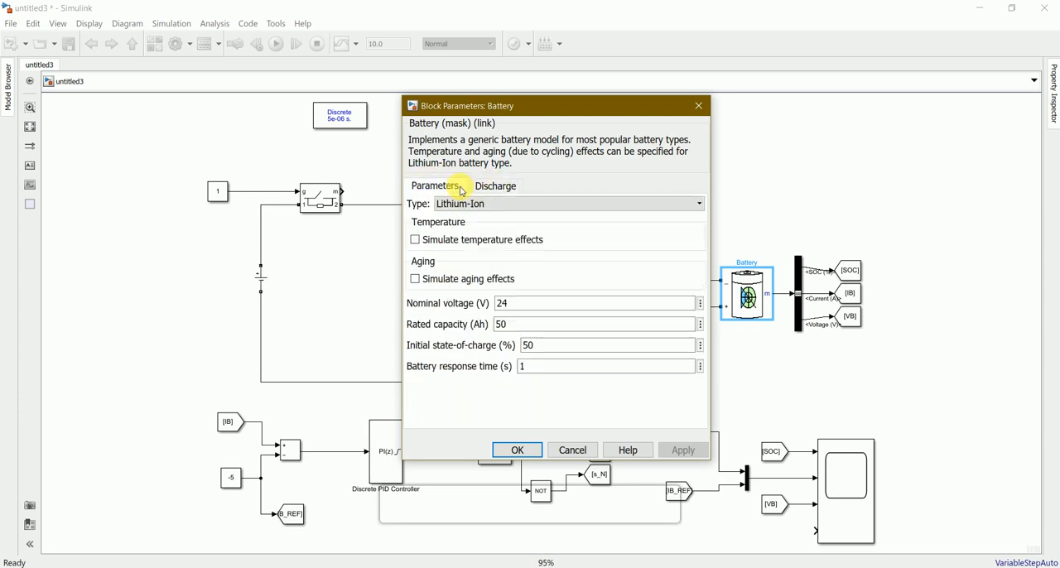
pyautogui.click(517, 450)
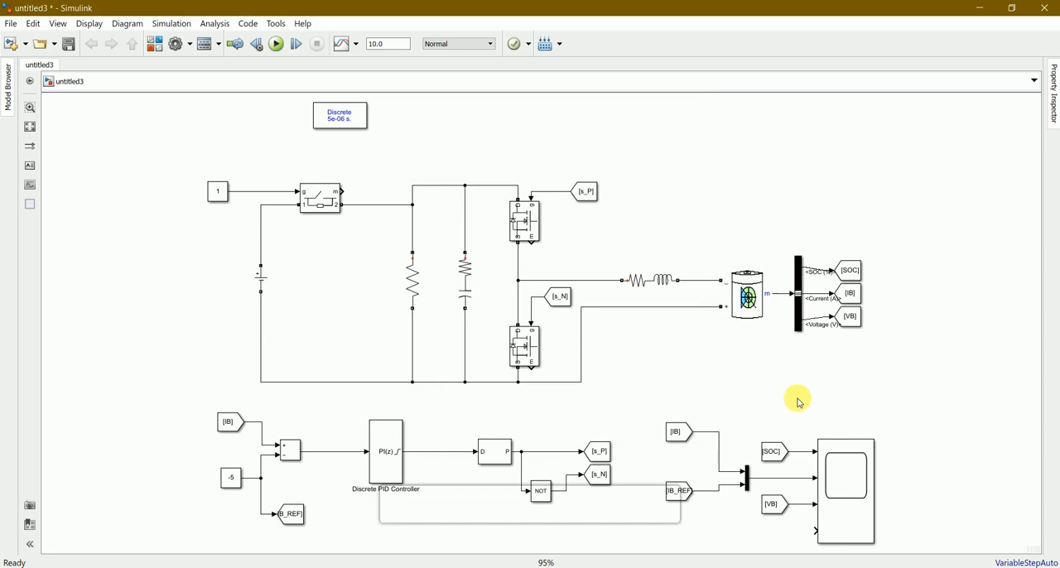
pyautogui.moveTo(698, 432)
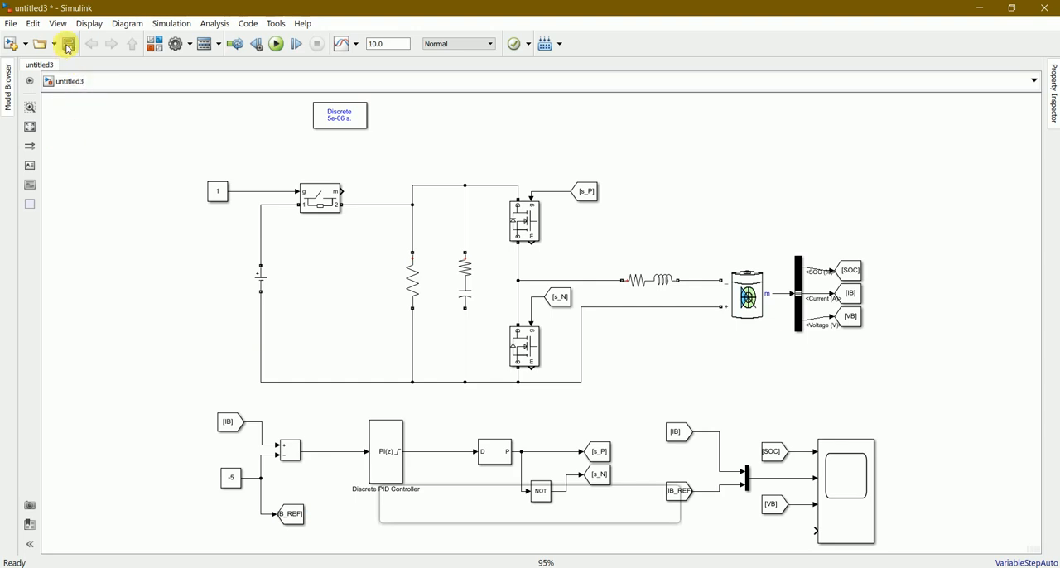
pyautogui.click(71, 43)
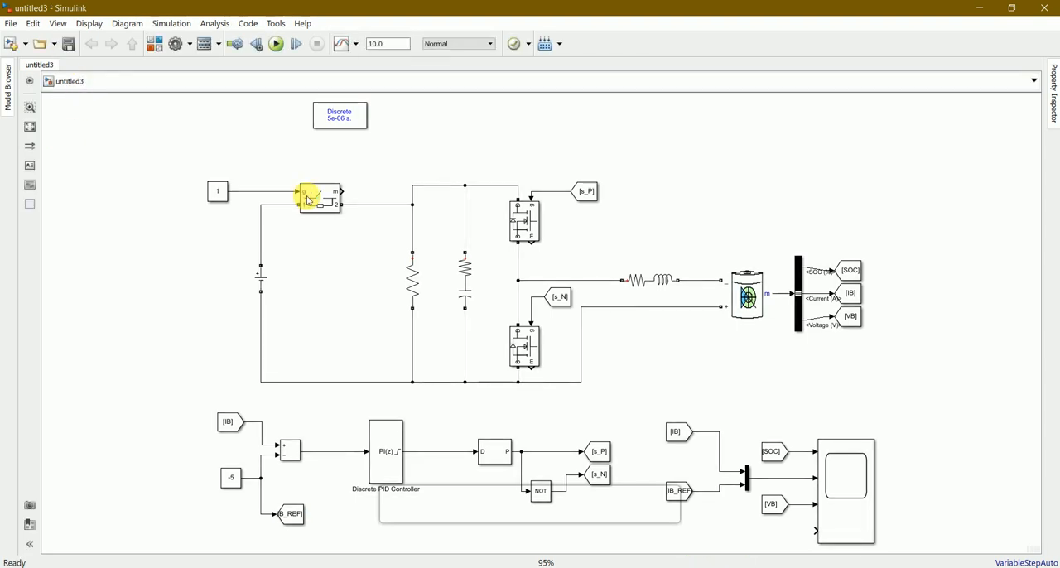
pyautogui.click(255, 147)
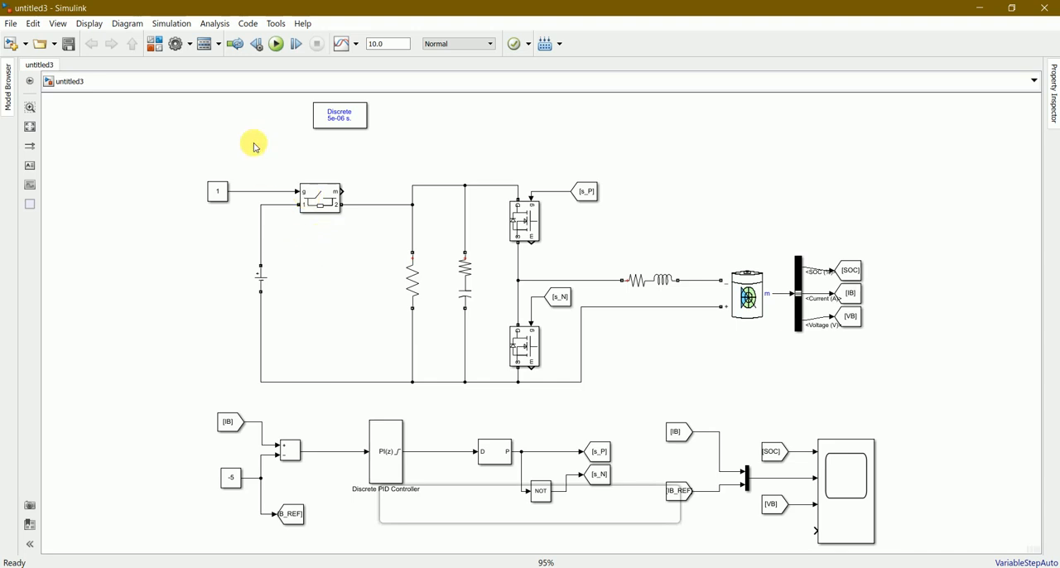
pyautogui.moveTo(386, 105)
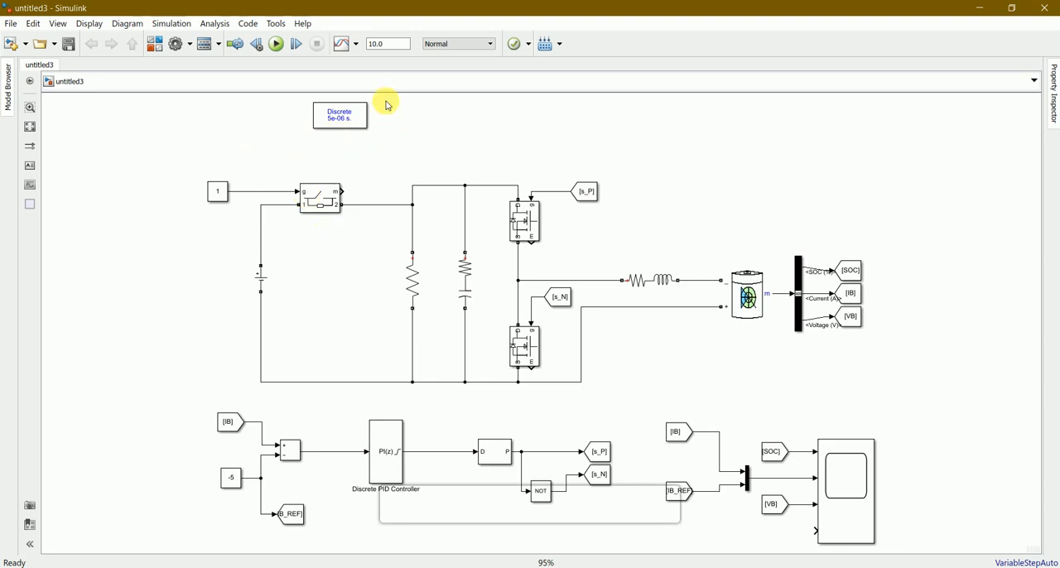
pyautogui.moveTo(240, 54)
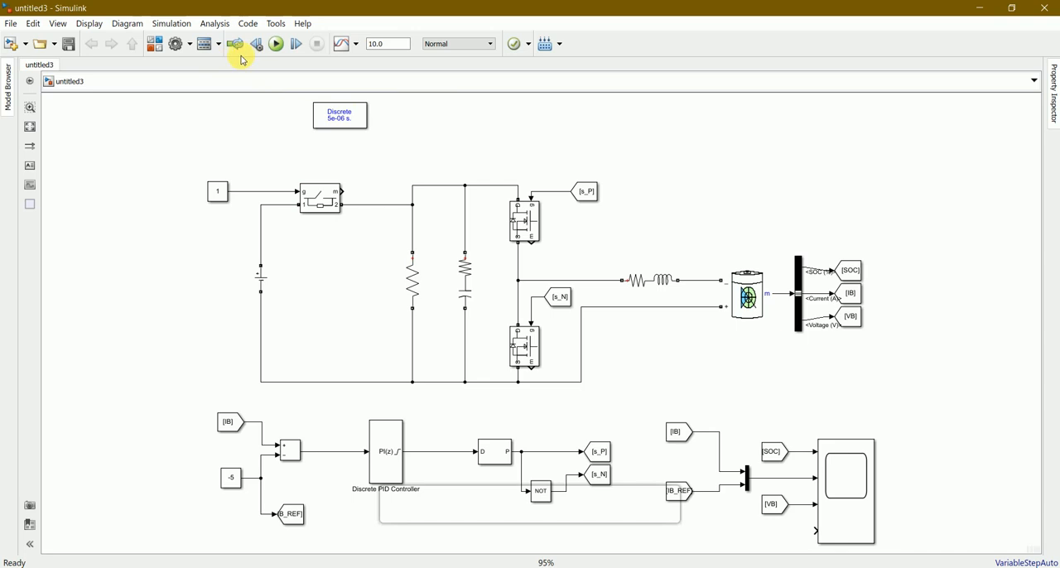
pyautogui.click(267, 46)
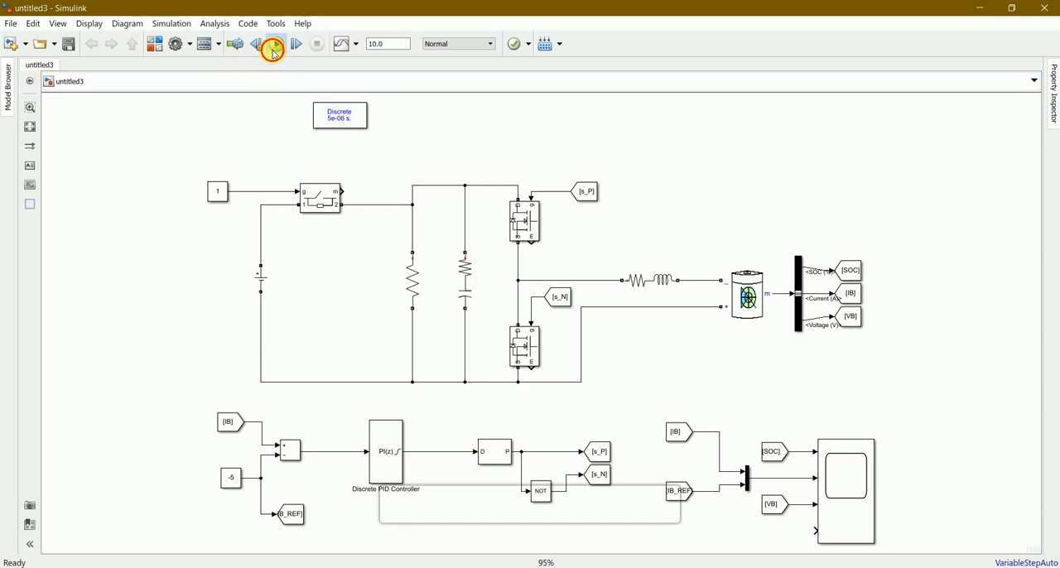
# Run the battery controller simulation to T=10 s, ending with 4 warnings
pyautogui.click(286, 44)
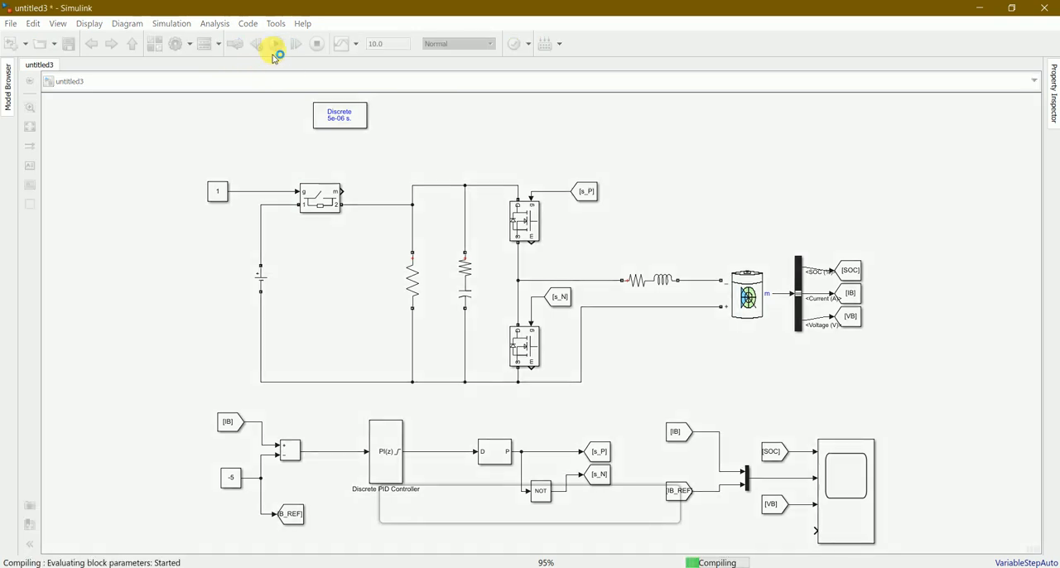
pyautogui.click(272, 46)
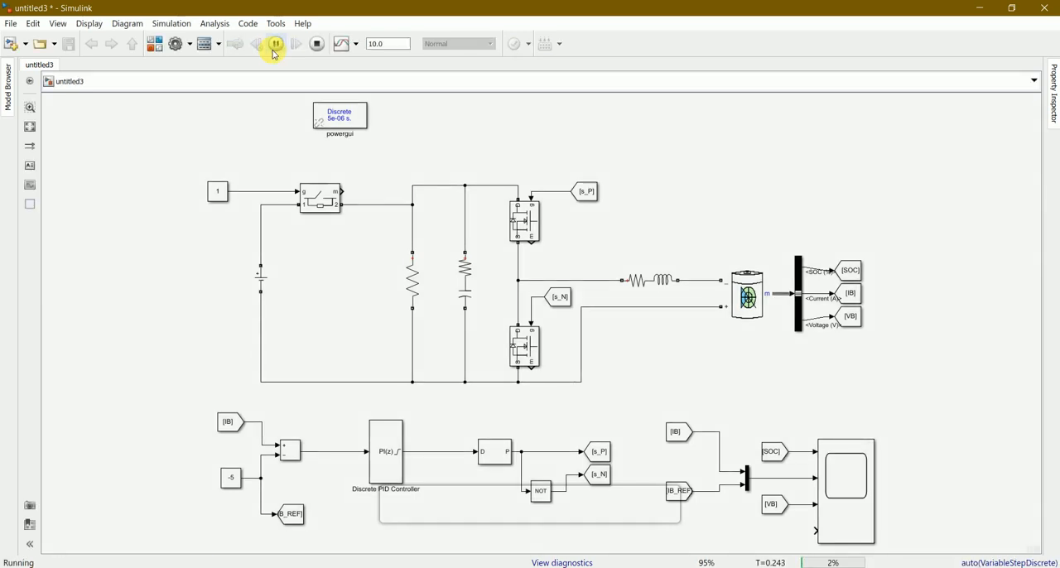
pyautogui.click(274, 44)
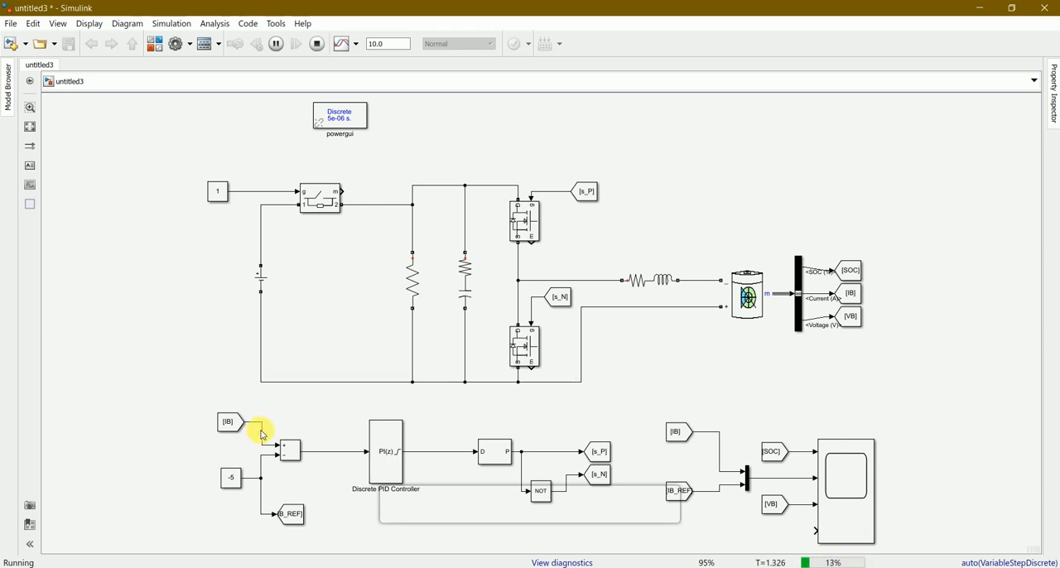
pyautogui.moveTo(316, 429)
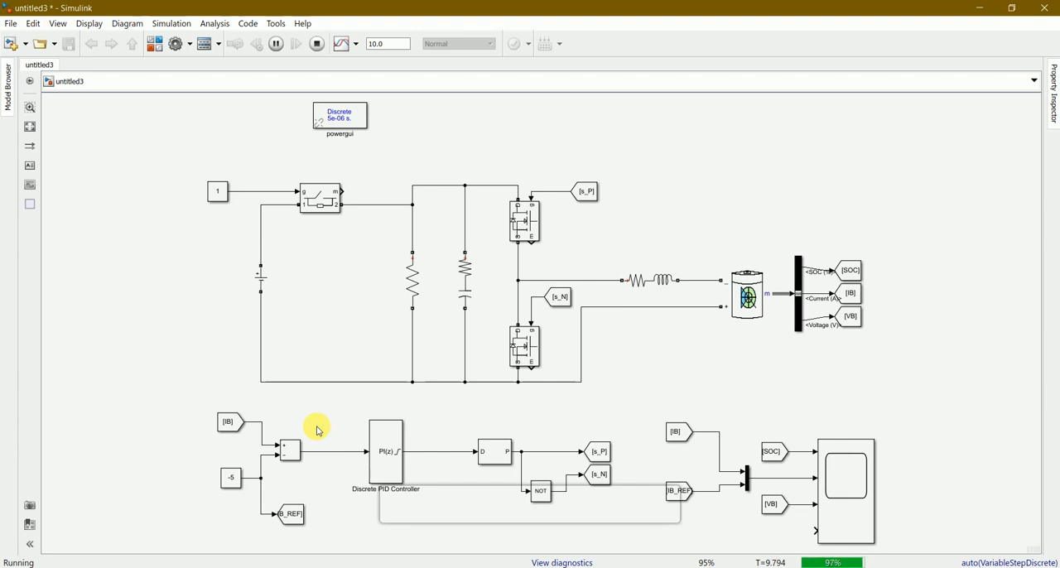
pyautogui.click(313, 44)
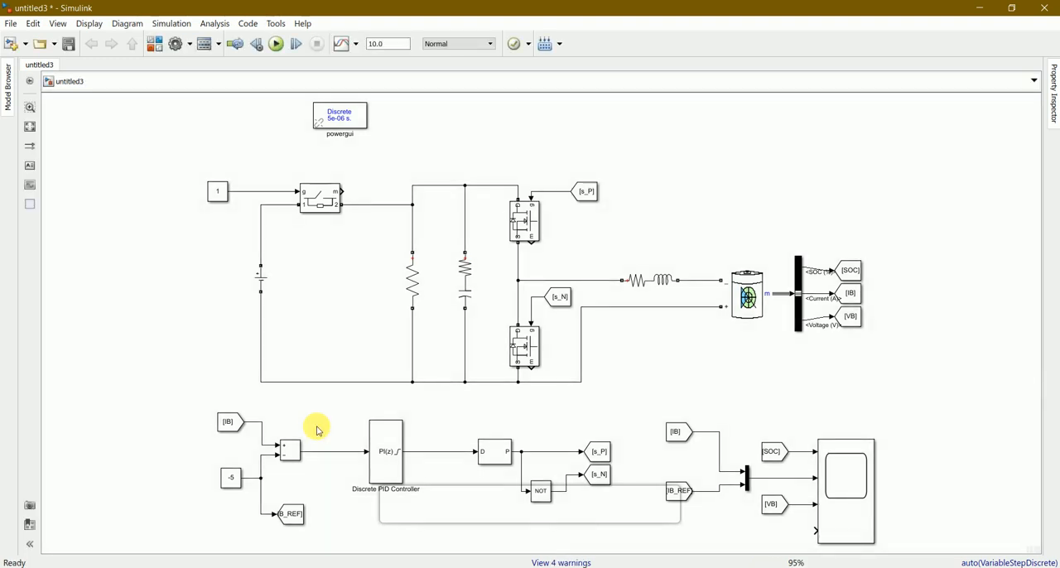
pyautogui.moveTo(580, 224)
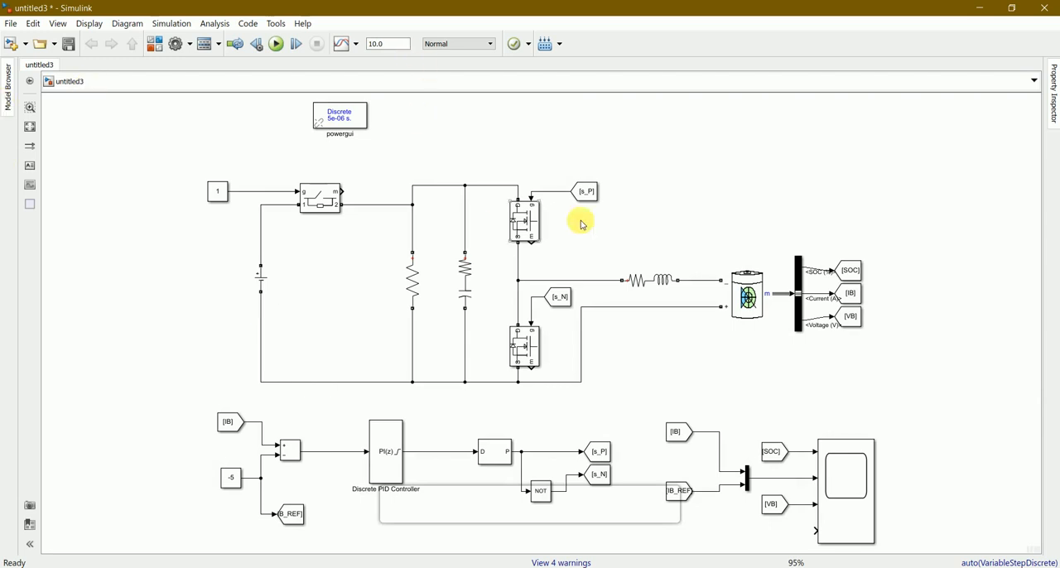
pyautogui.moveTo(854, 467)
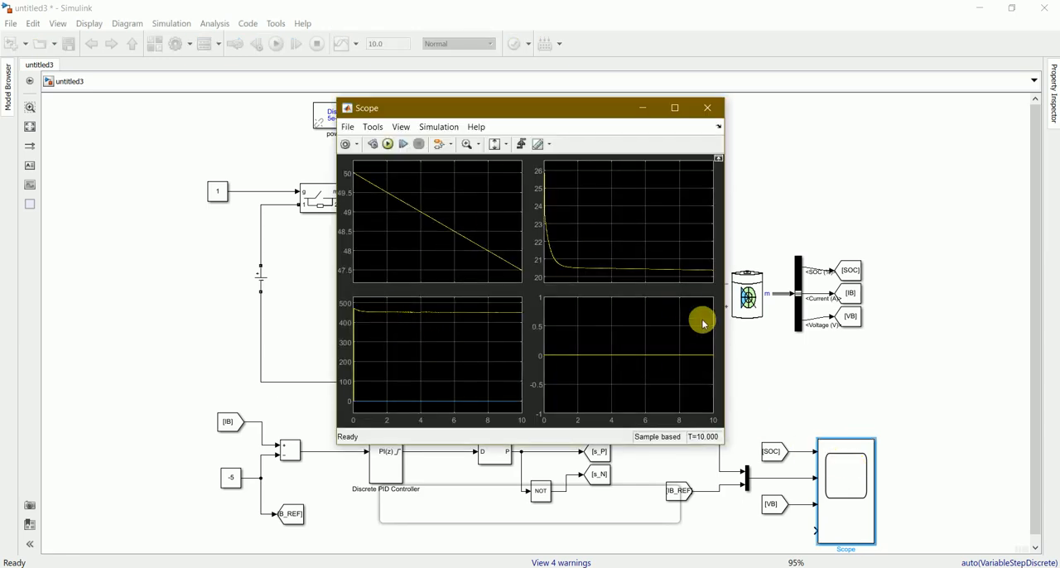
pyautogui.moveTo(757, 148)
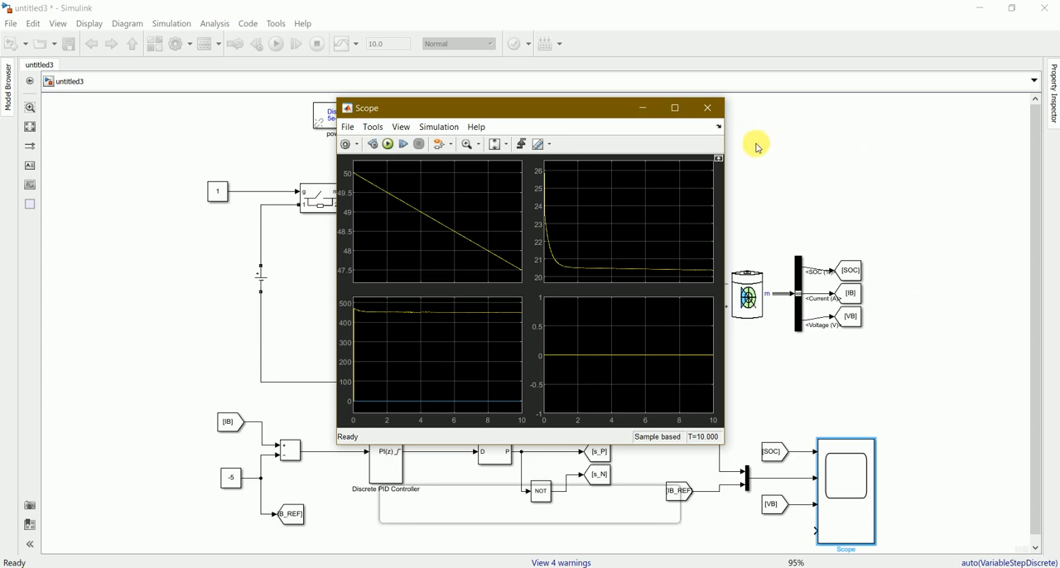
pyautogui.moveTo(651, 106)
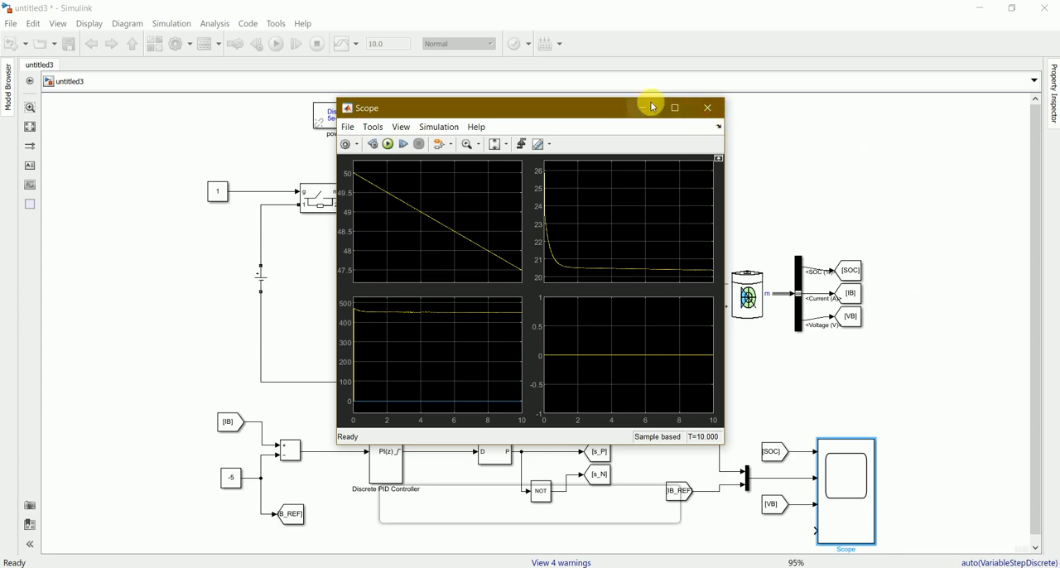
pyautogui.moveTo(651, 108)
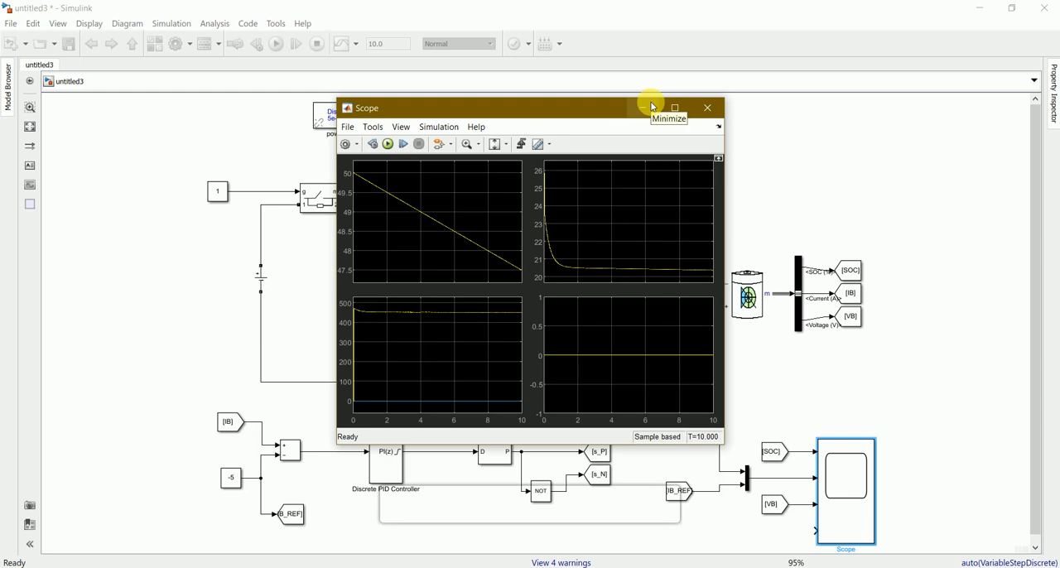
pyautogui.moveTo(649, 107)
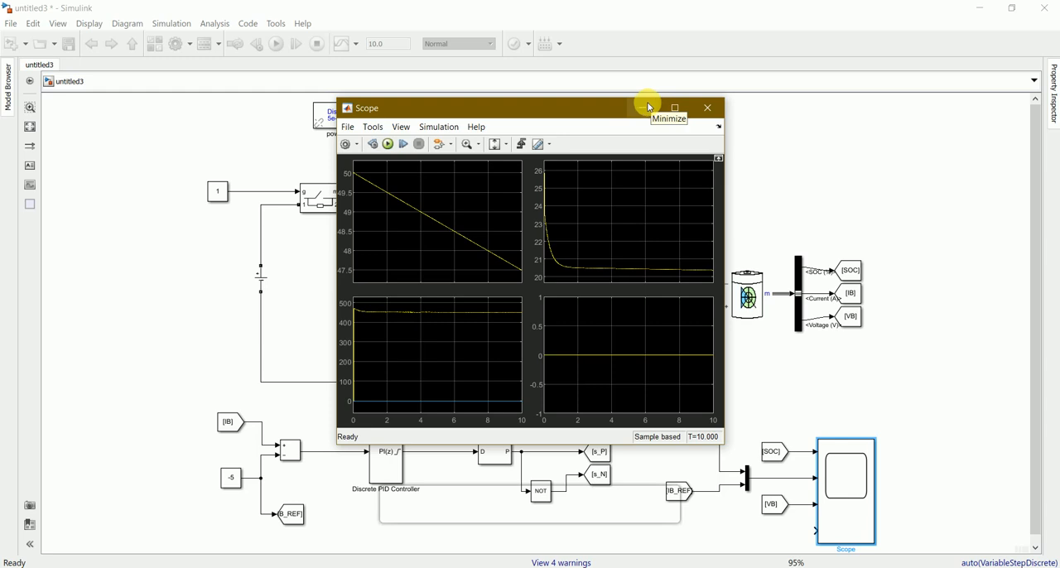
pyautogui.moveTo(649, 106)
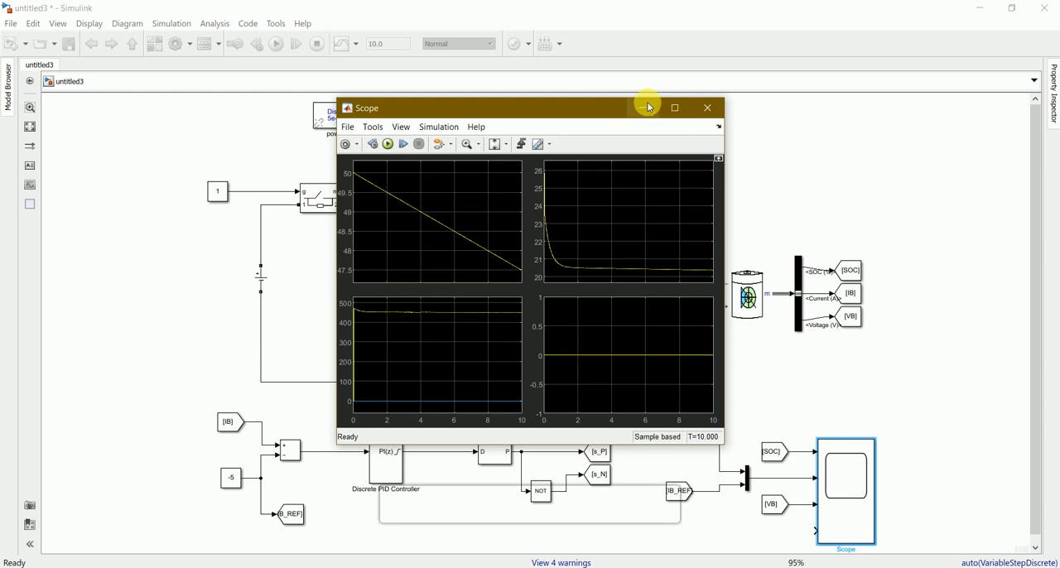
pyautogui.click(707, 107)
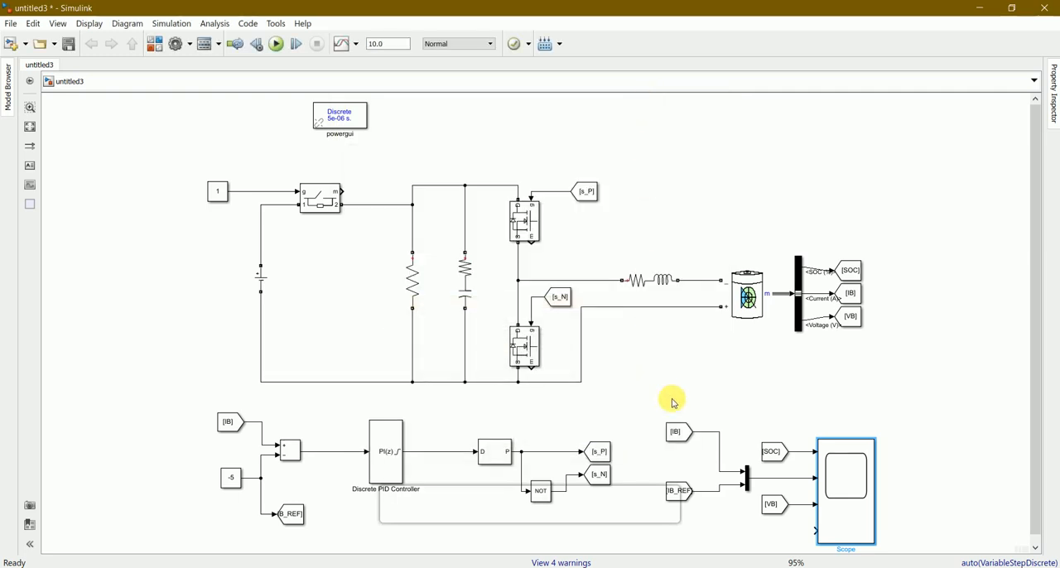